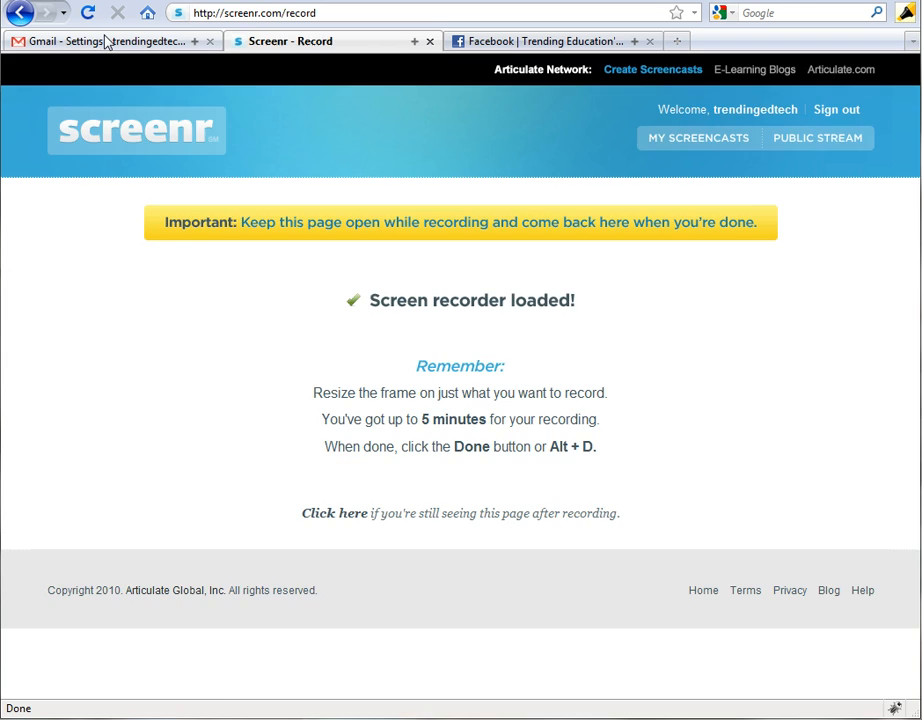
Switch to the Gmail settings tab and delete the Trending Education logo from the signature.
click(100, 41)
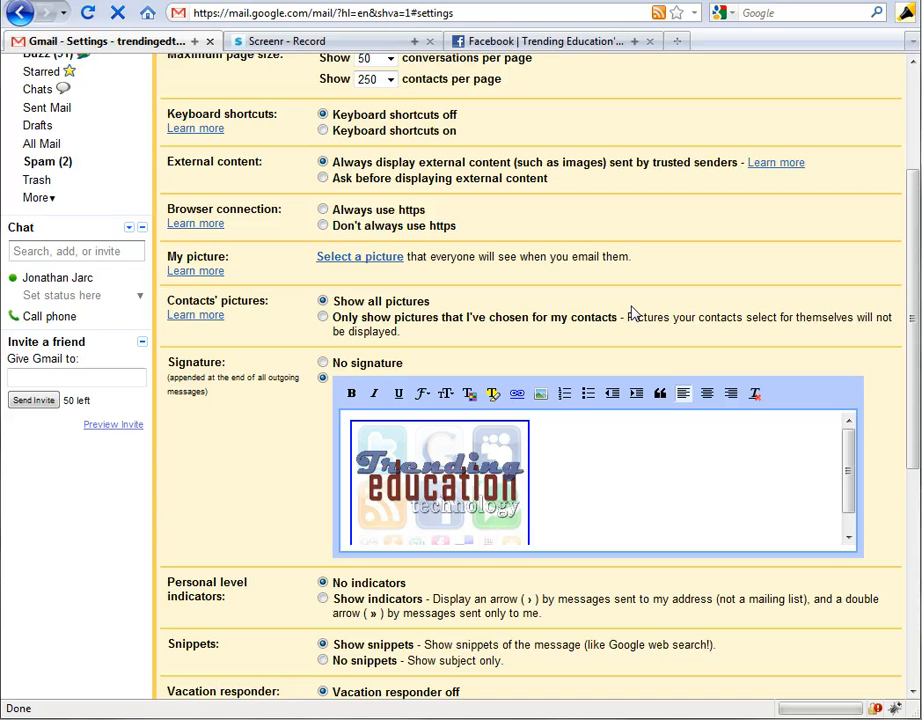
mouse_move(667, 485)
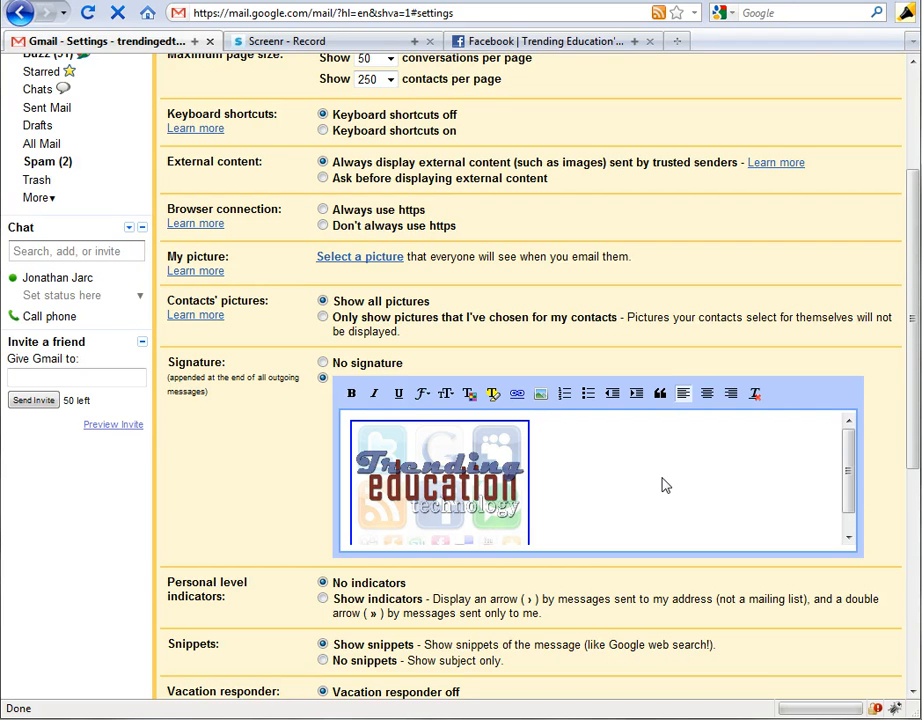
click(435, 480)
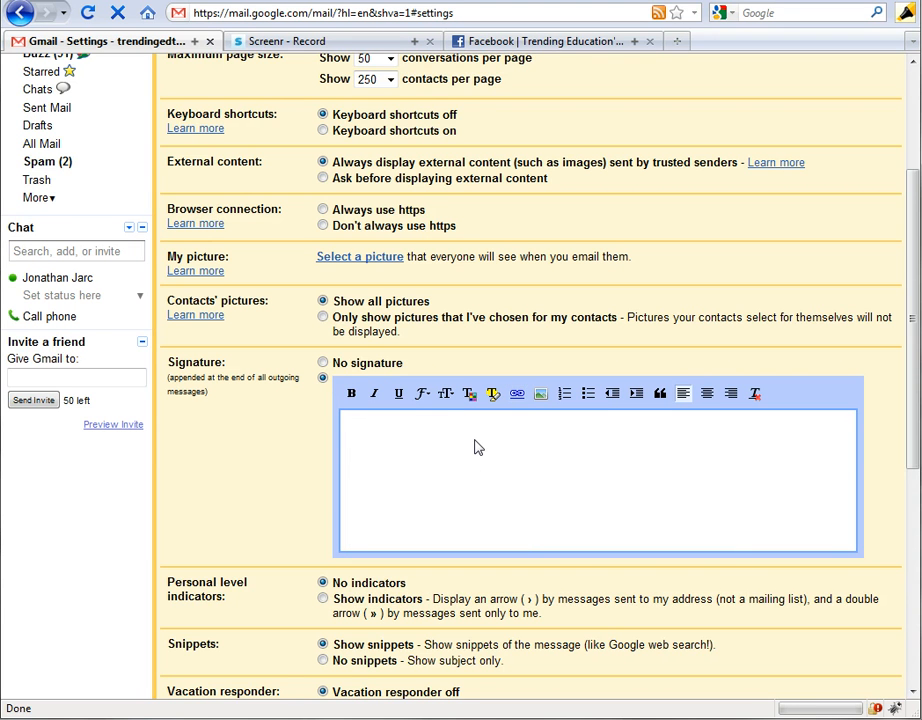
scroll(up, 3)
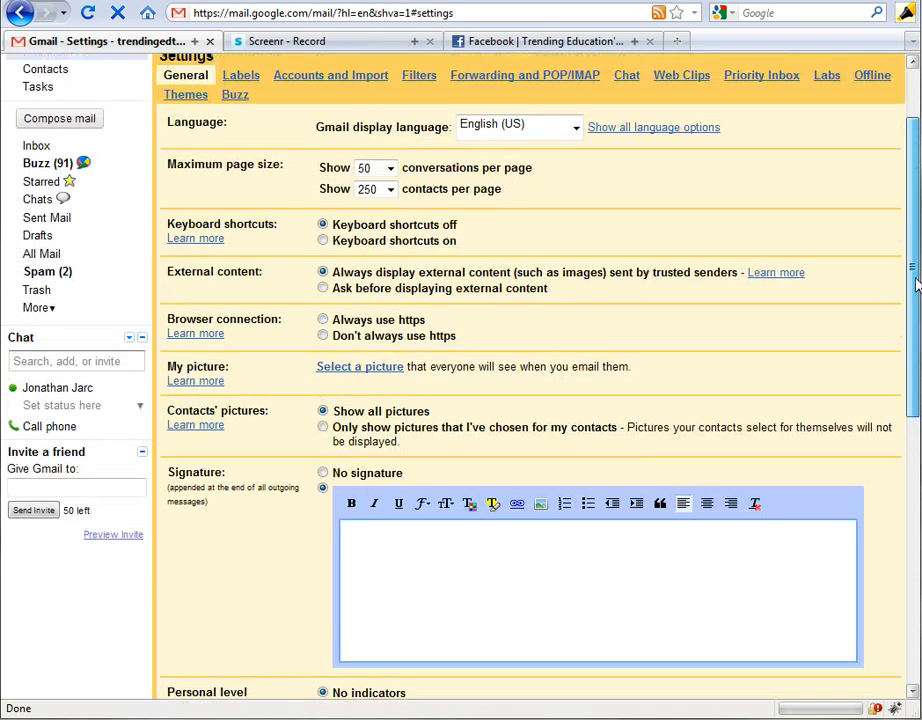
scroll(up, 3)
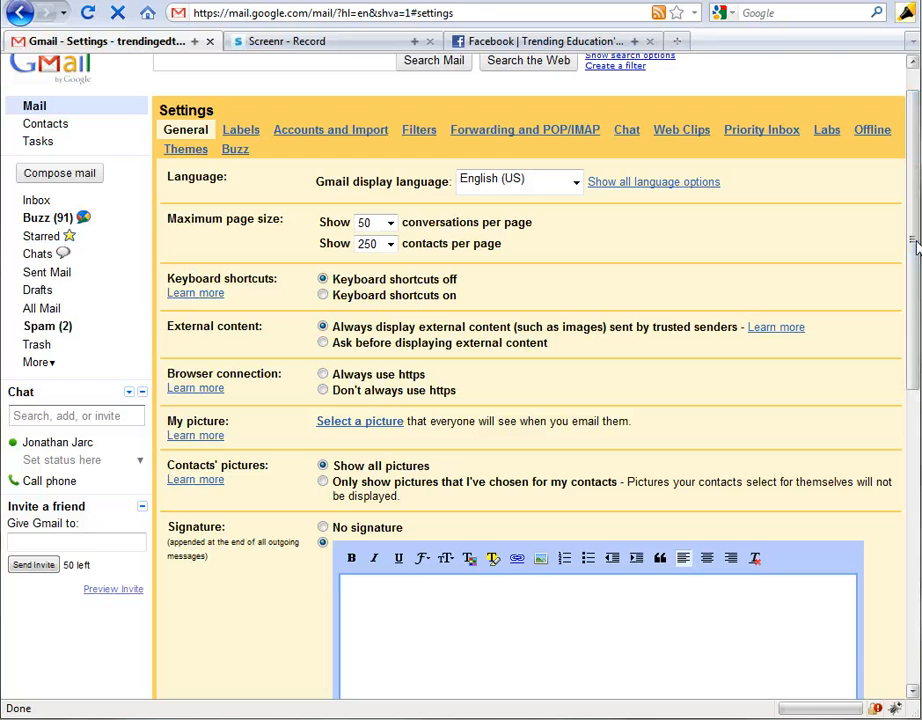
scroll(up, 3)
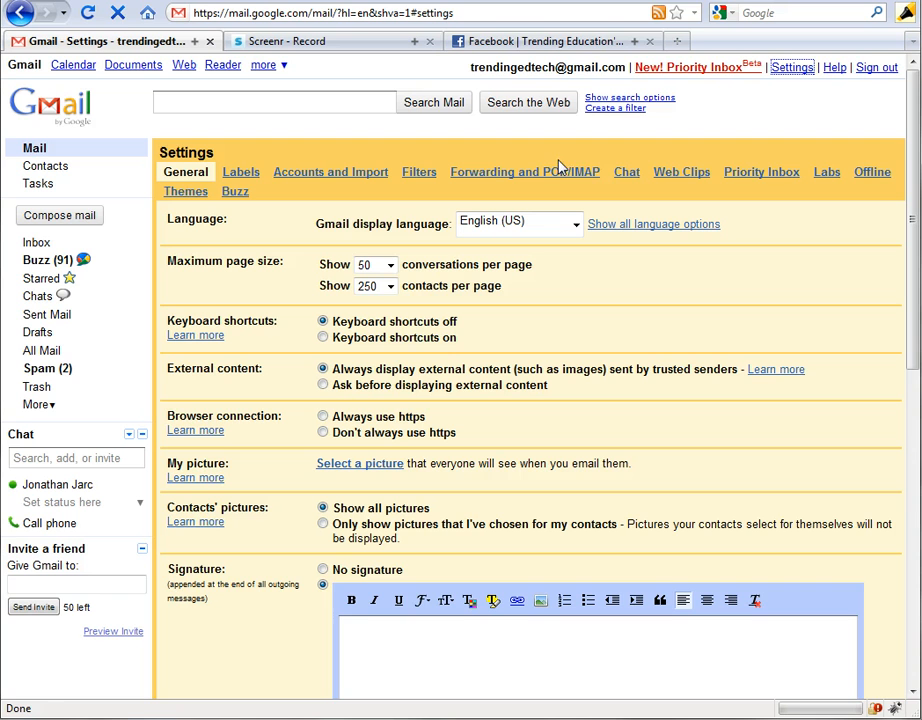
mouse_move(322, 204)
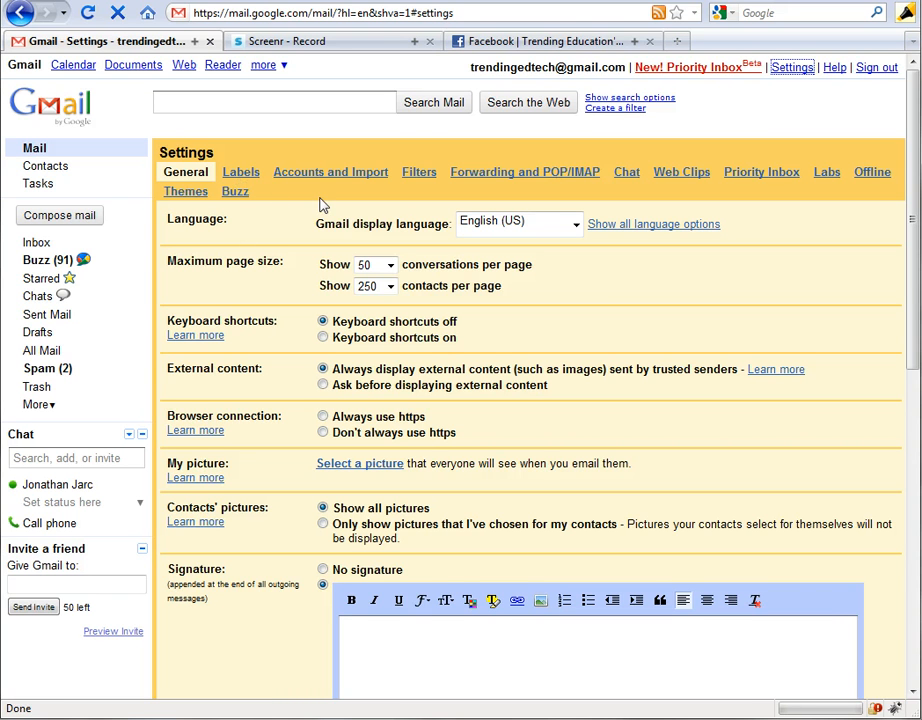
mouse_move(270, 218)
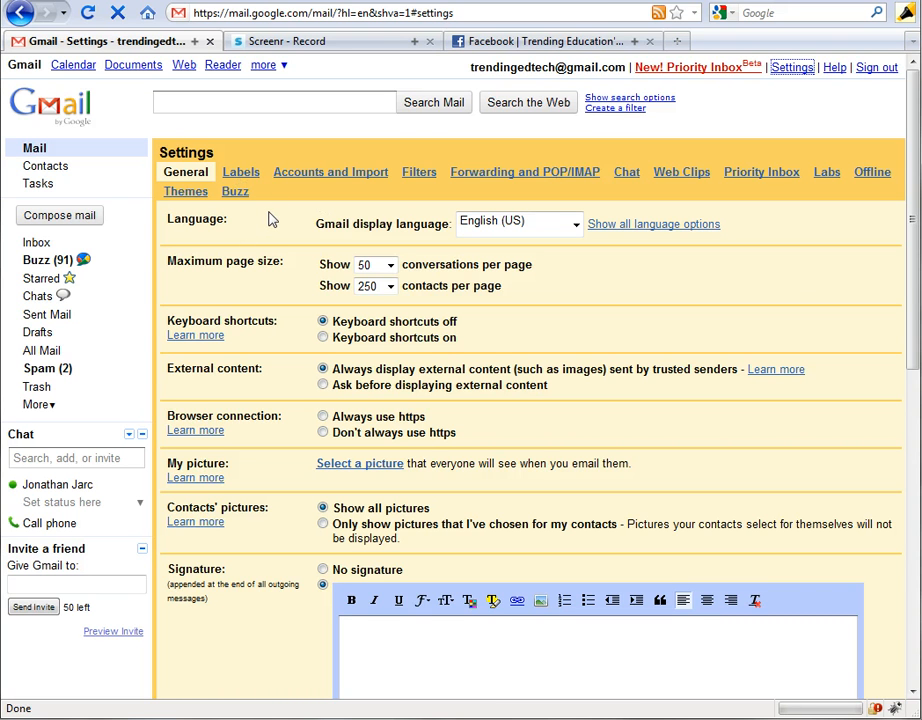
mouse_move(200, 465)
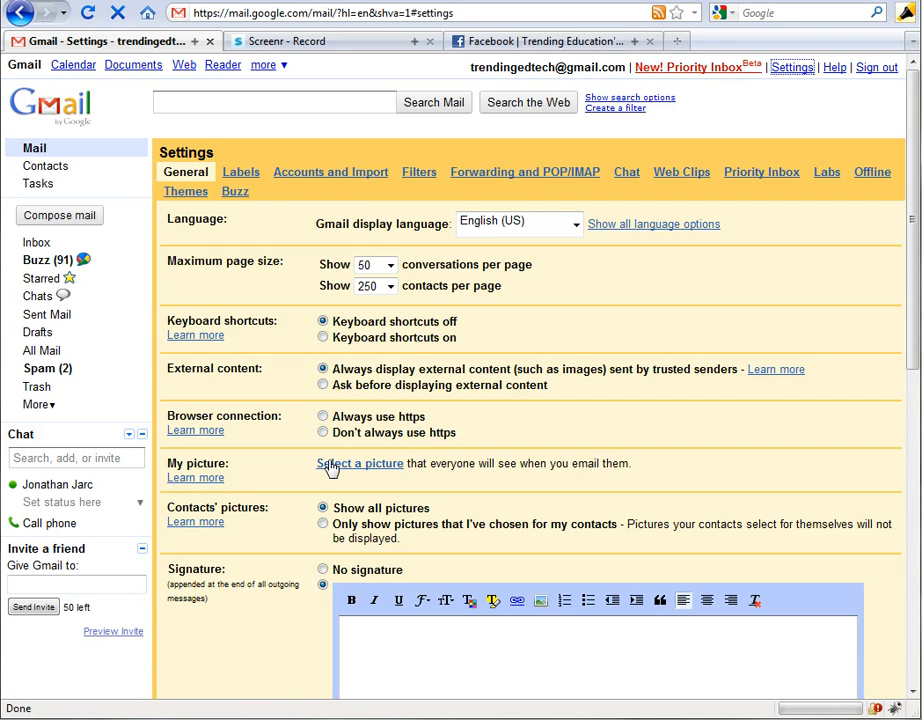
Upload an image file from the computer and apply the crop as the profile picture.
click(359, 463)
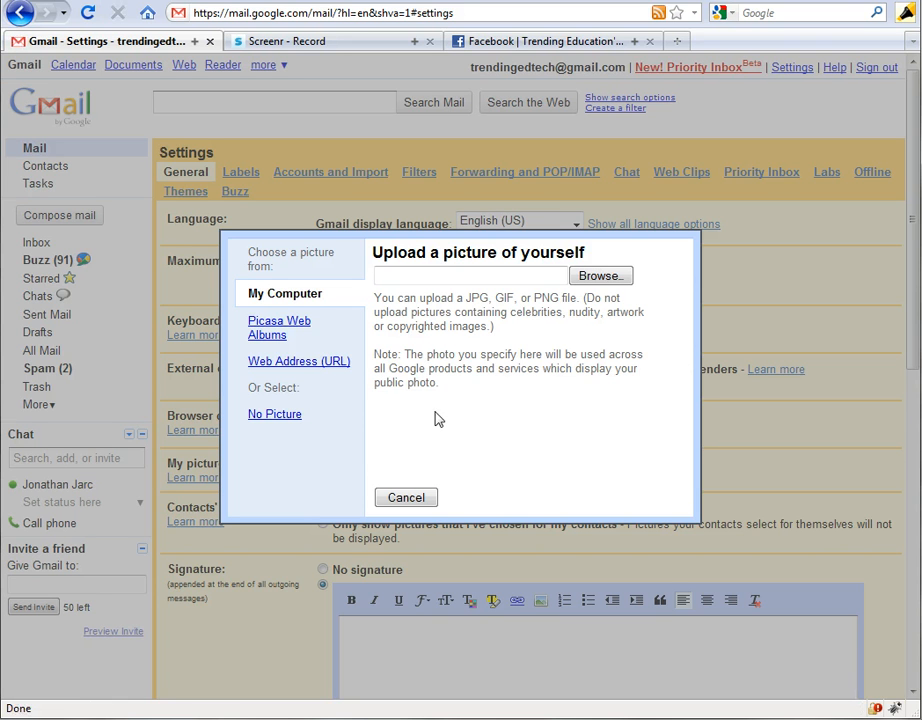
mouse_move(309, 331)
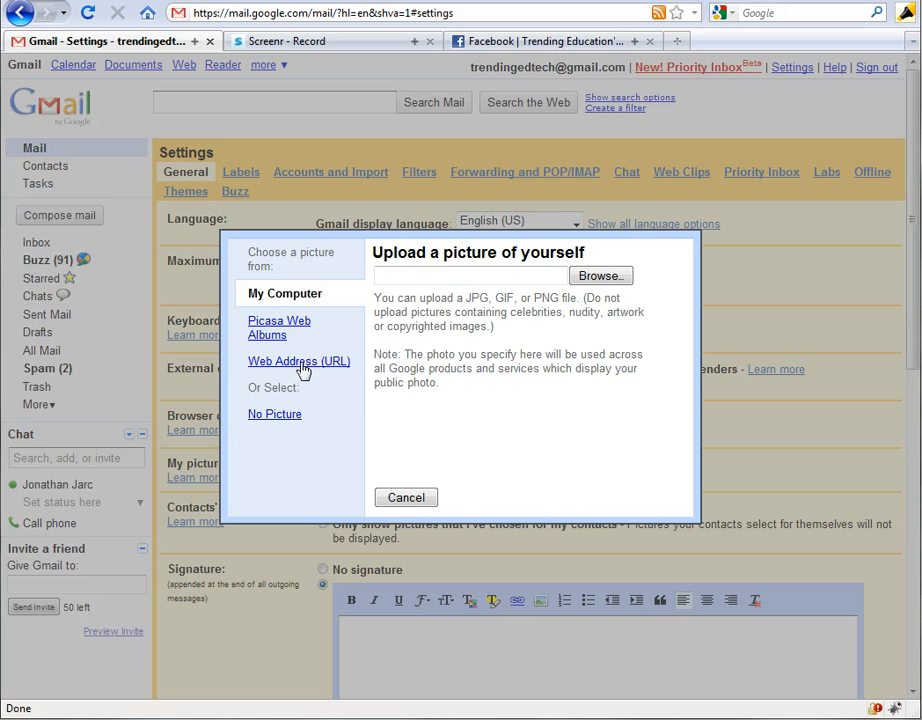
mouse_move(288, 425)
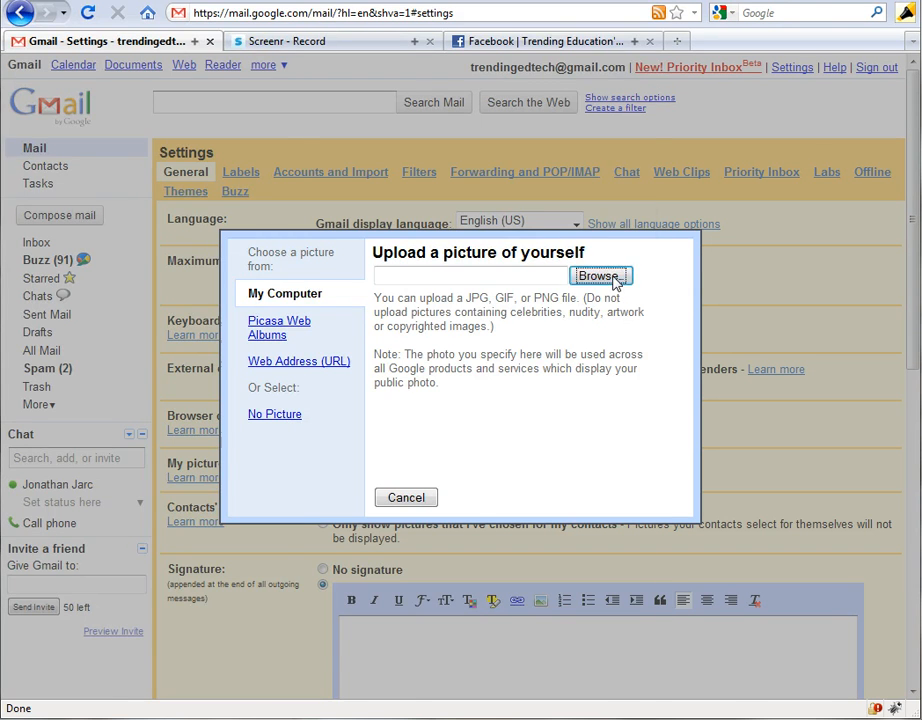
click(598, 275)
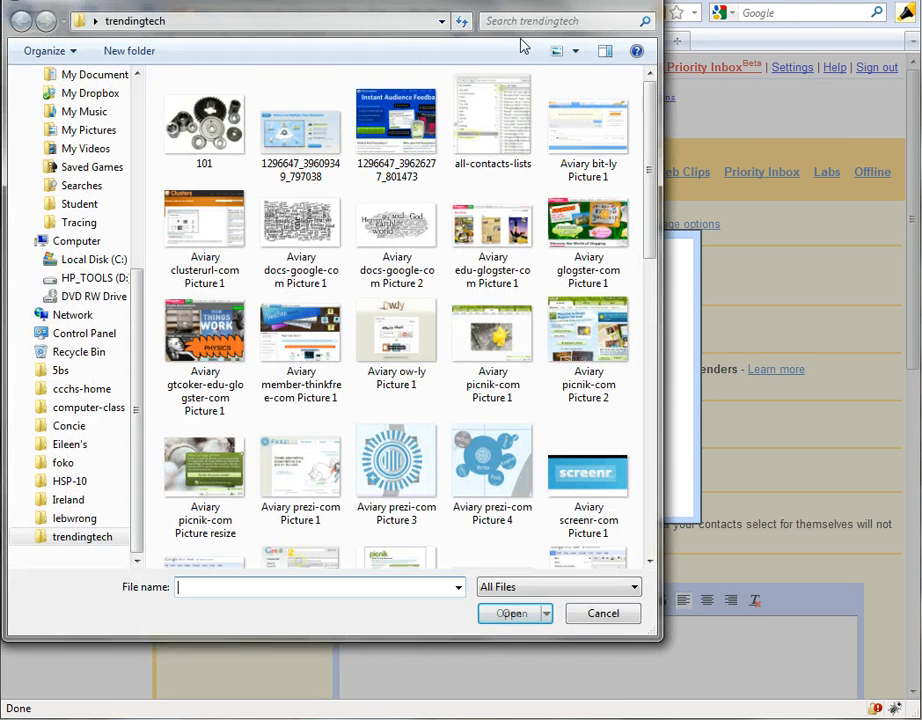
scroll(down, 3)
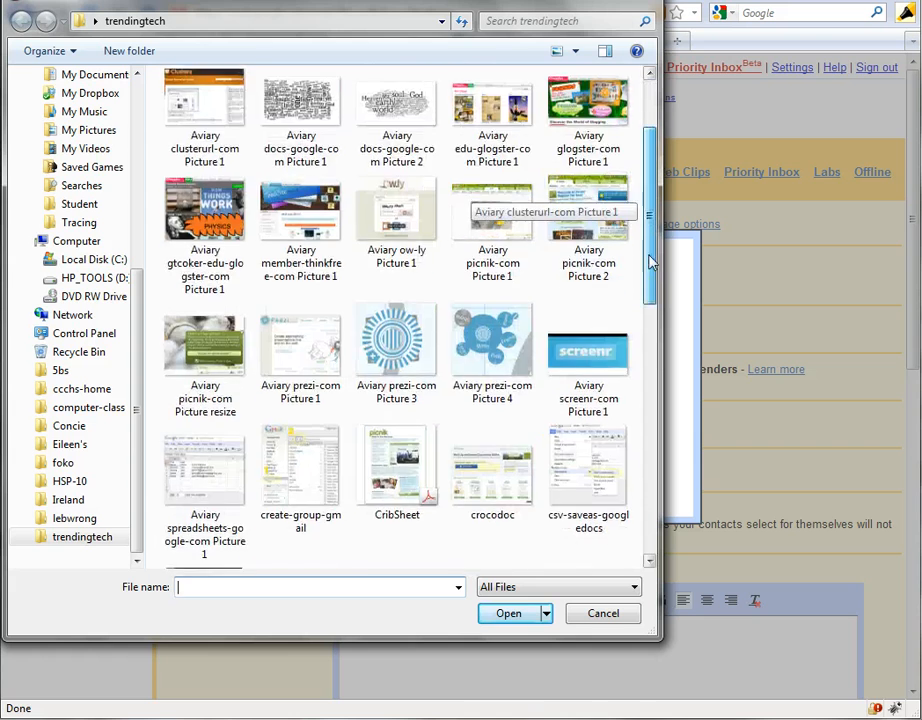
click(508, 613)
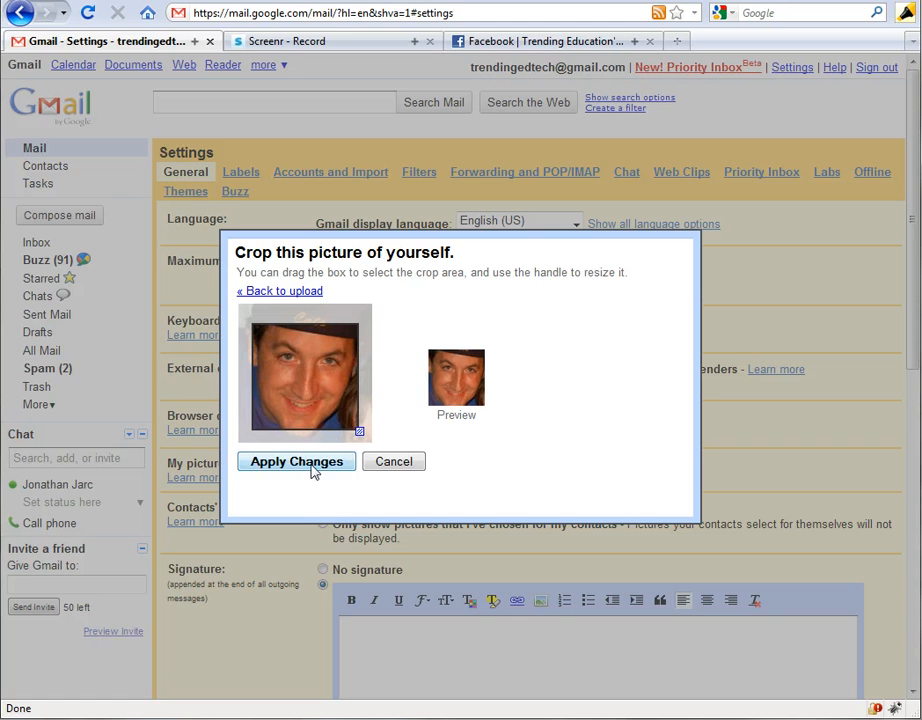
click(296, 461)
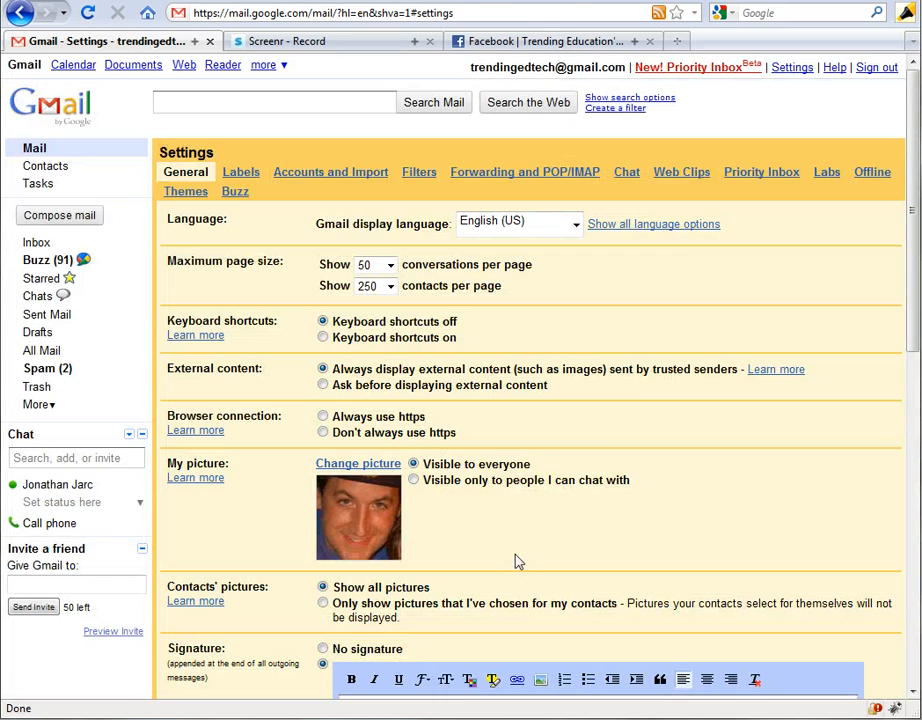
mouse_move(490, 490)
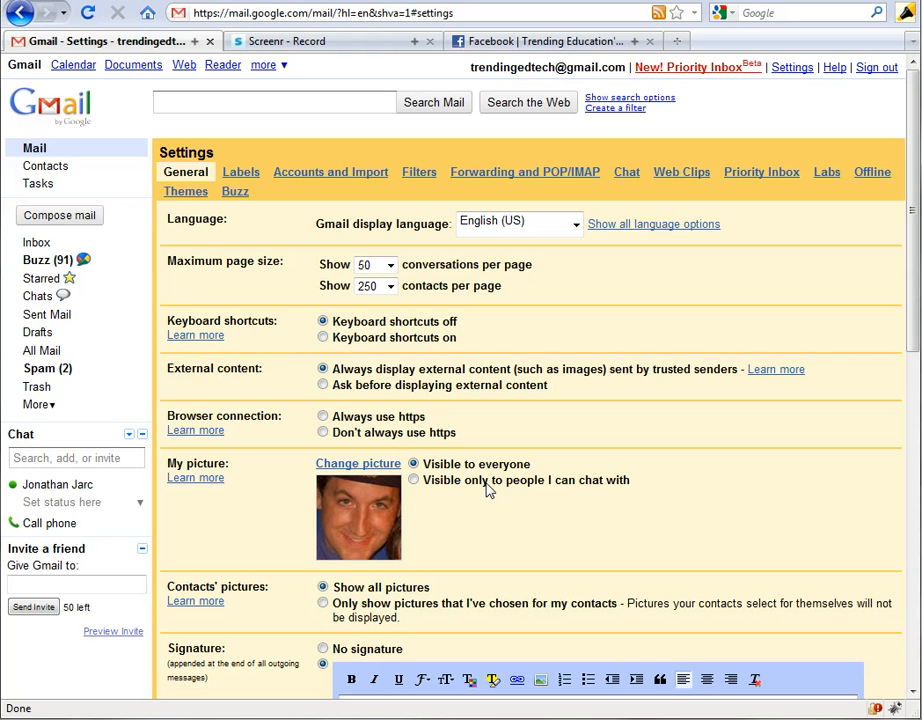
scroll(down, 3)
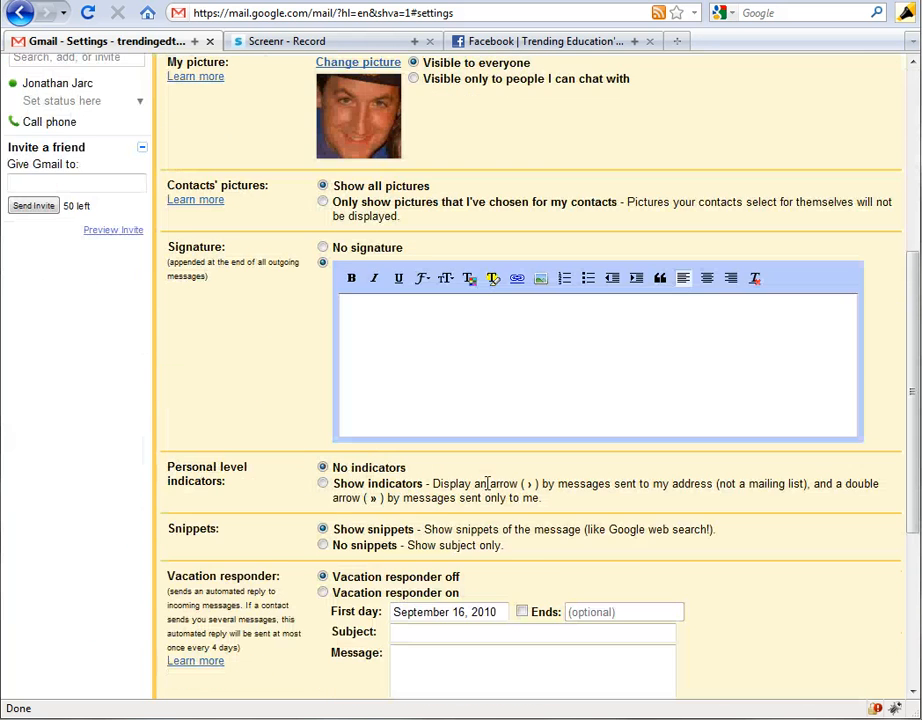
scroll(down, 3)
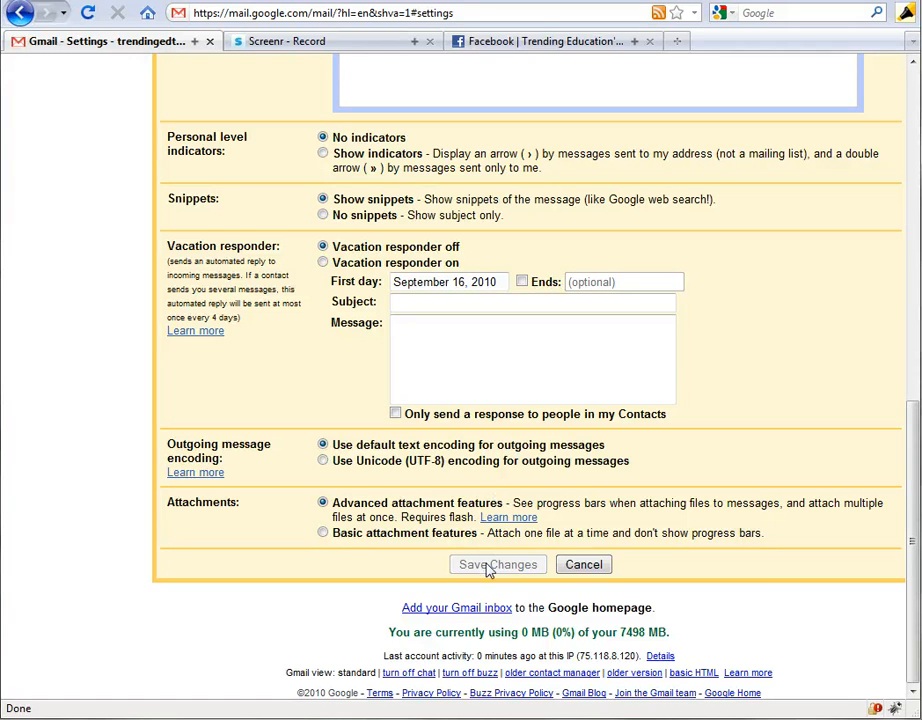
scroll(up, 3)
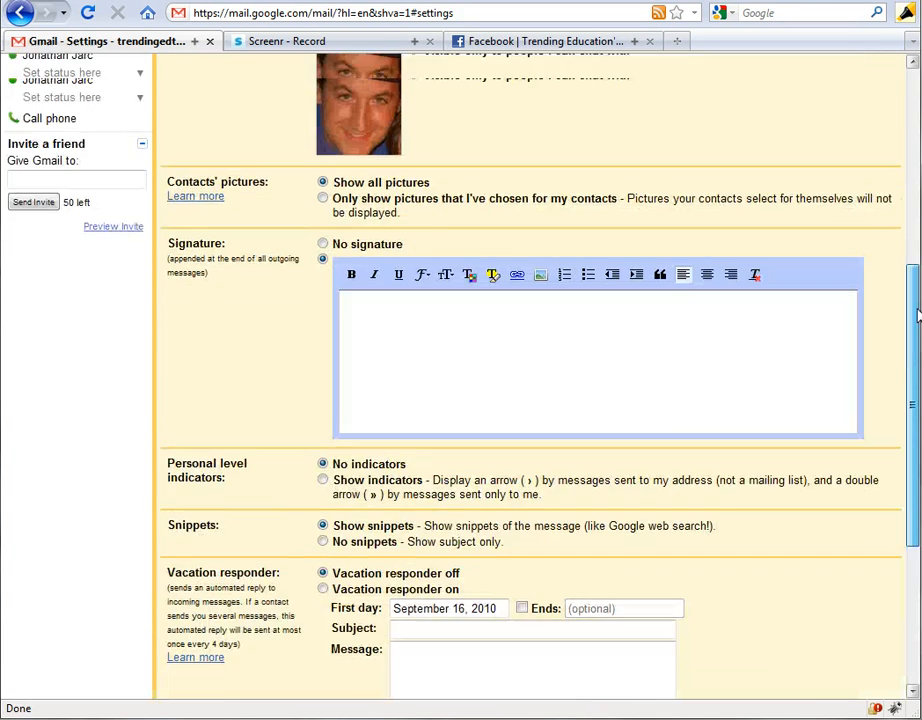
scroll(up, 3)
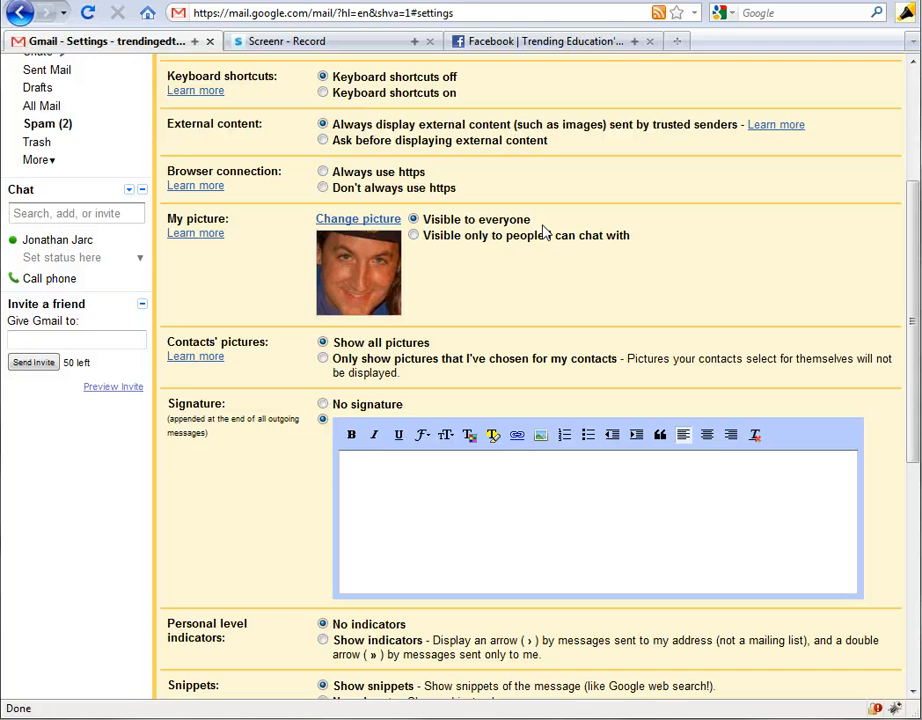
mouse_move(505, 240)
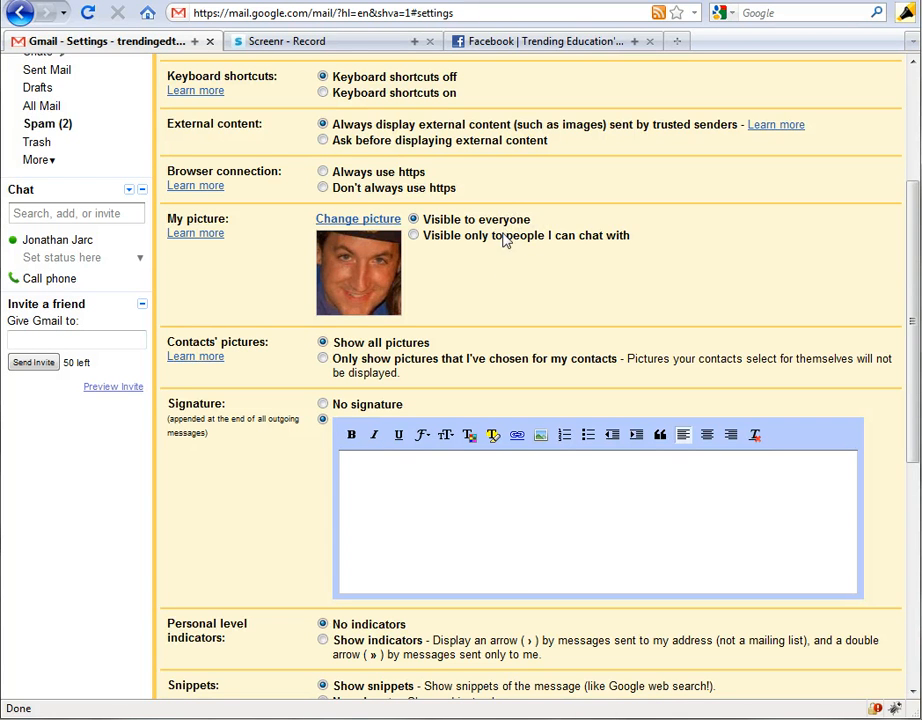
Change the profile picture to No Picture and return to the signature section.
click(357, 219)
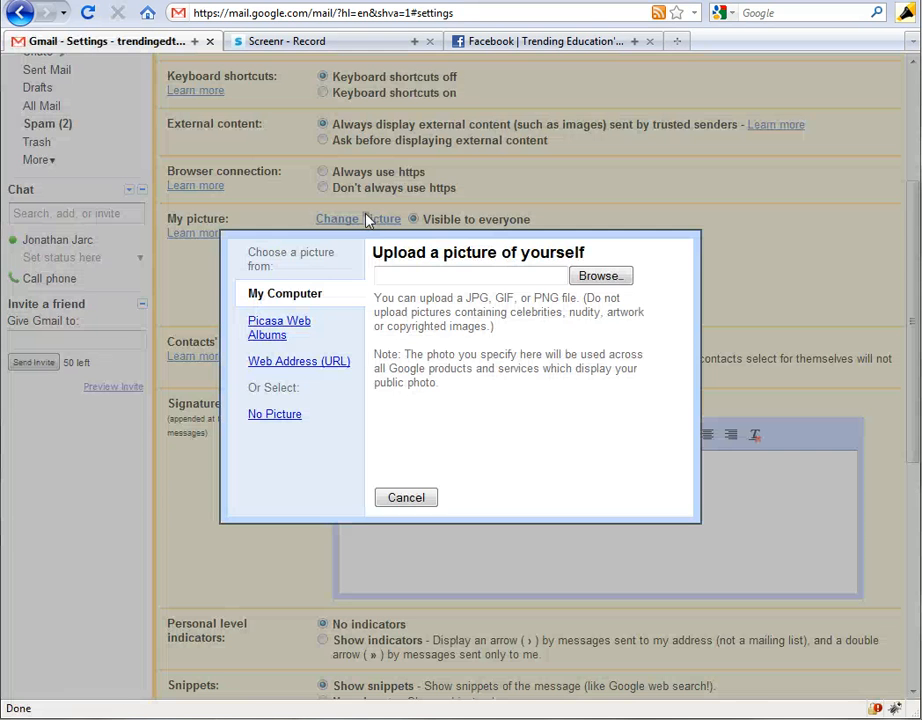
mouse_move(275, 414)
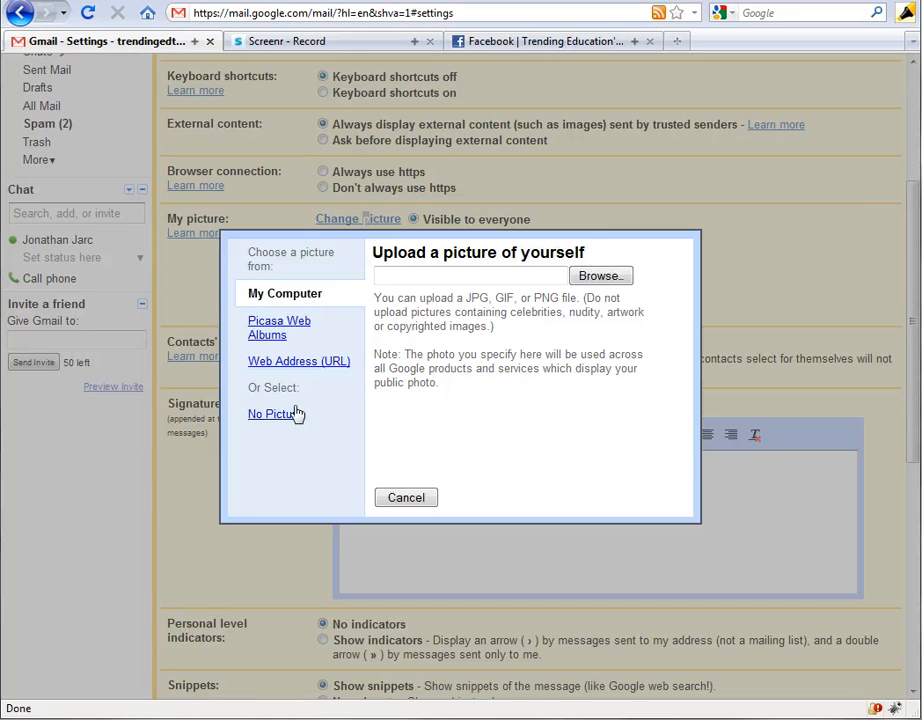
click(272, 413)
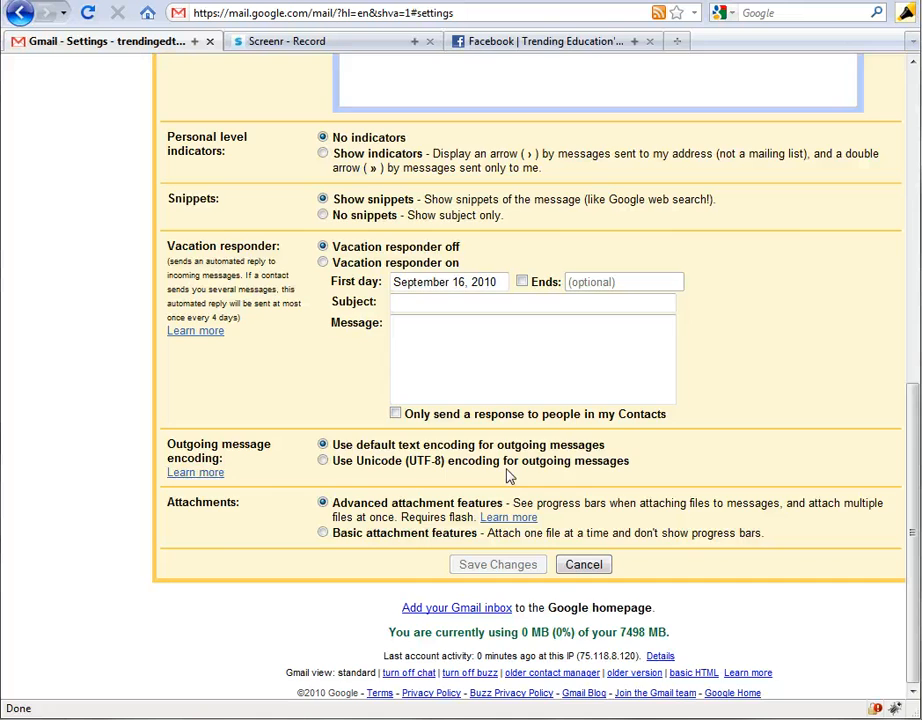
scroll(up, 3)
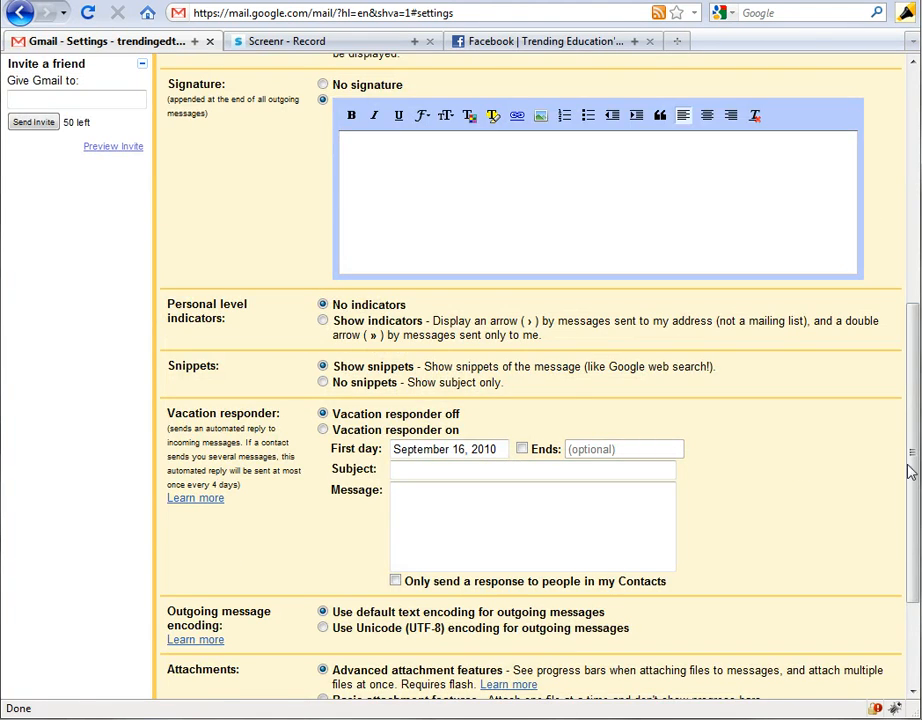
scroll(up, 3)
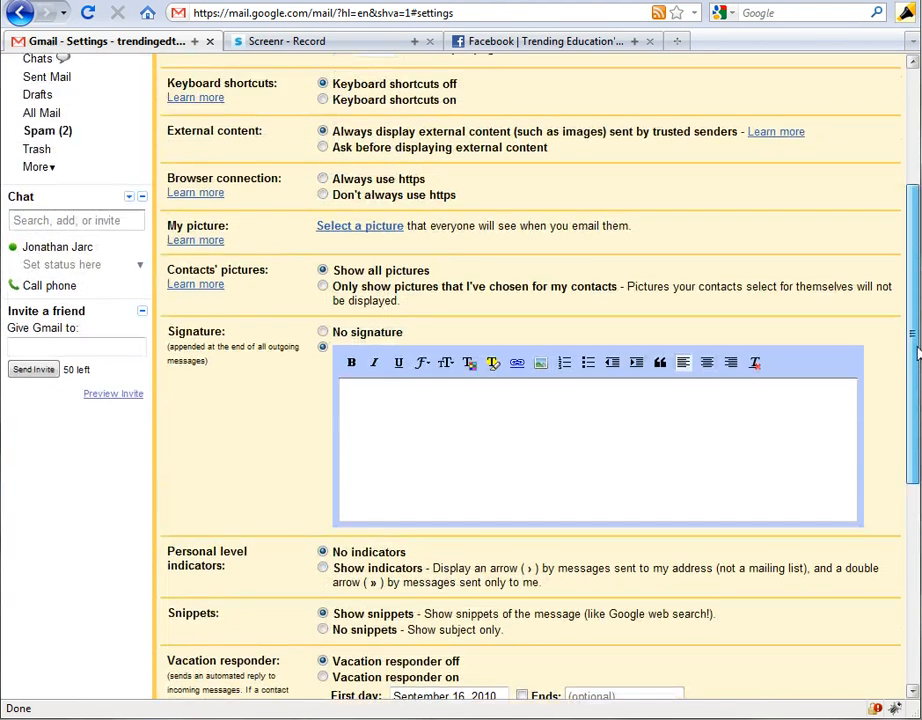
scroll(down, 3)
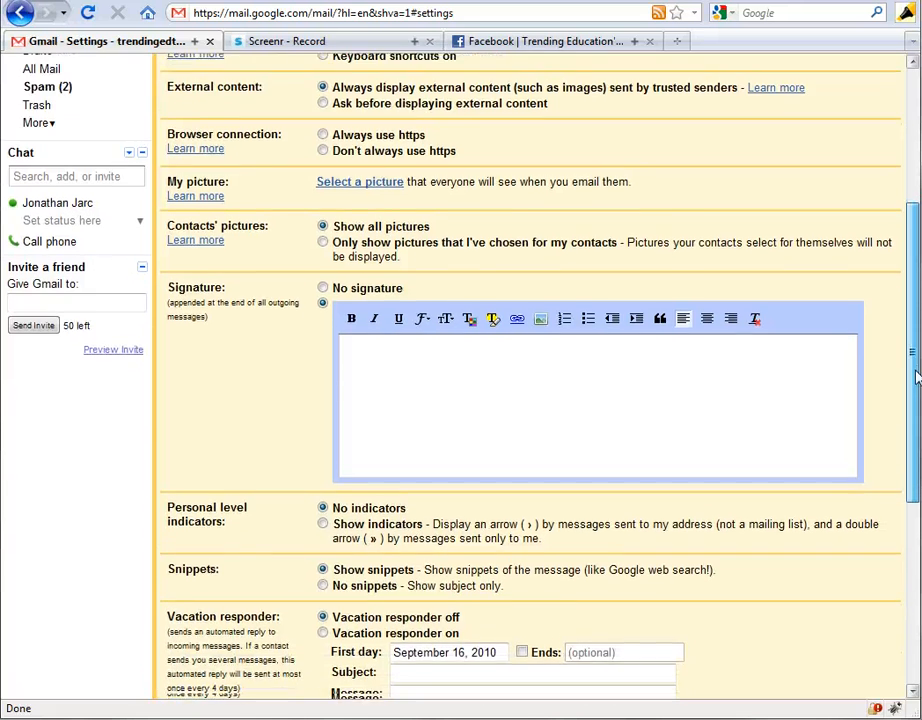
scroll(down, 3)
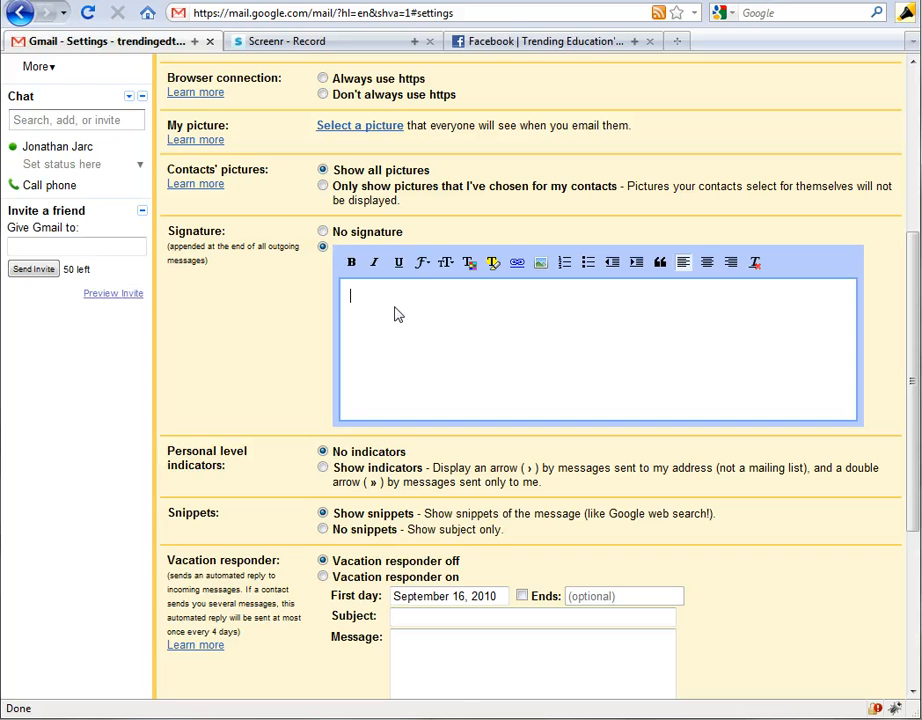
text(J)
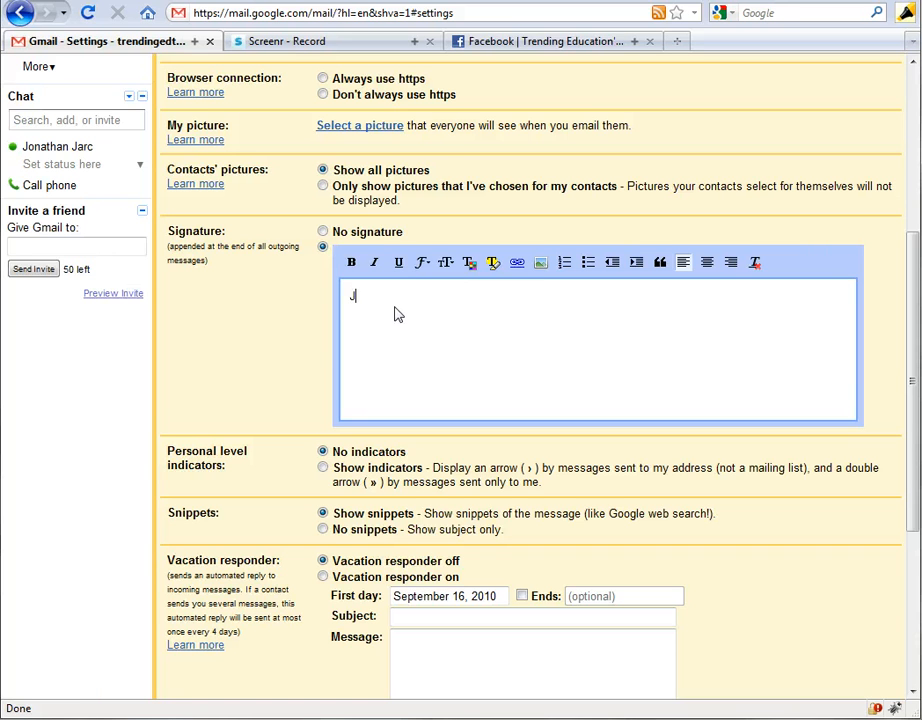
text(on Jarc)
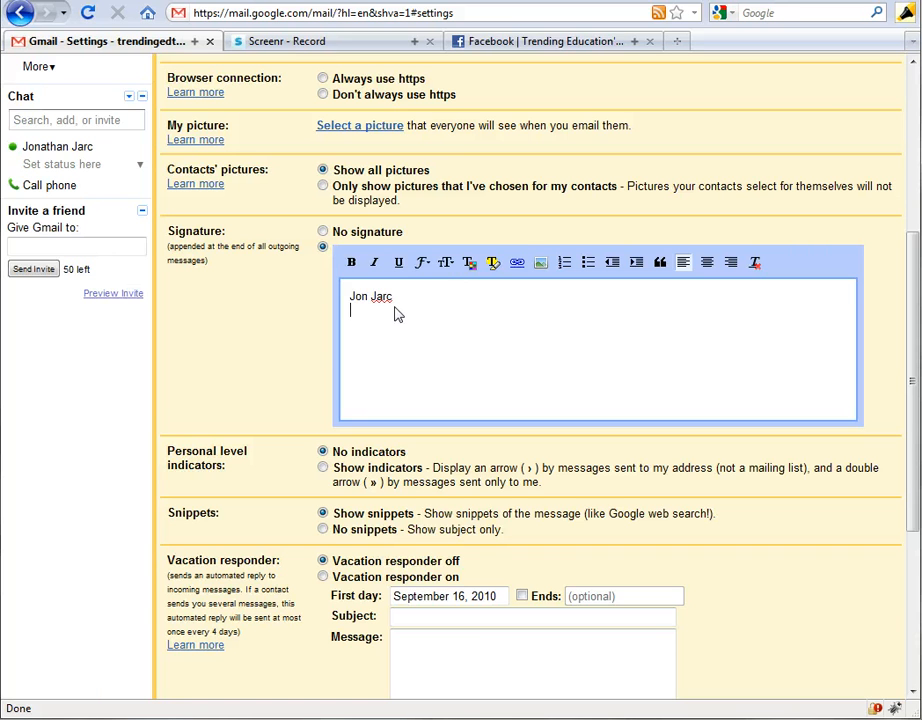
text(www.l)
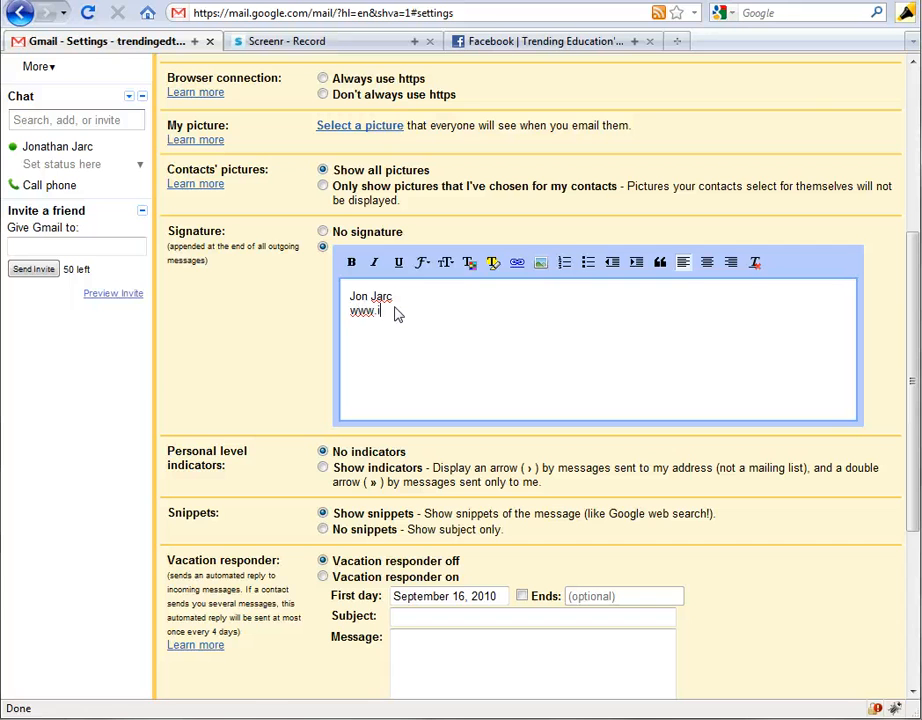
text(rend)
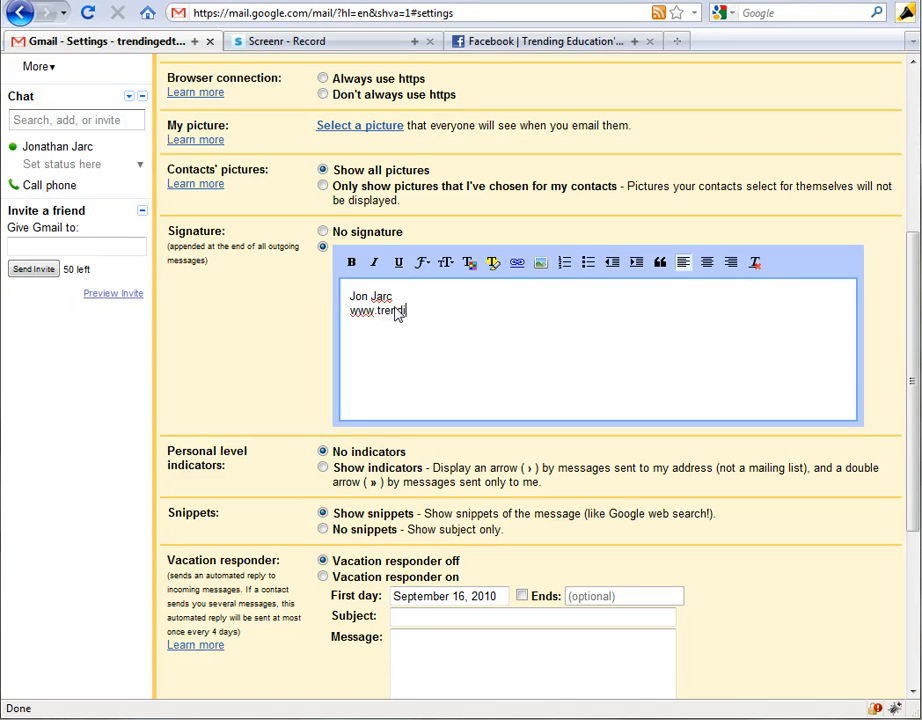
text(ngeducation)
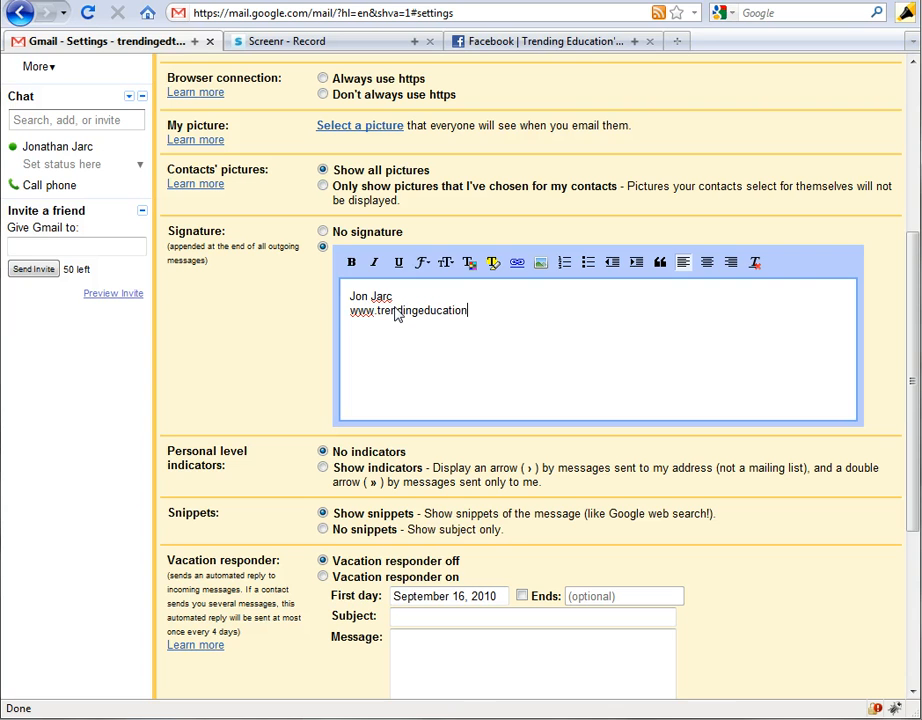
text(.com)
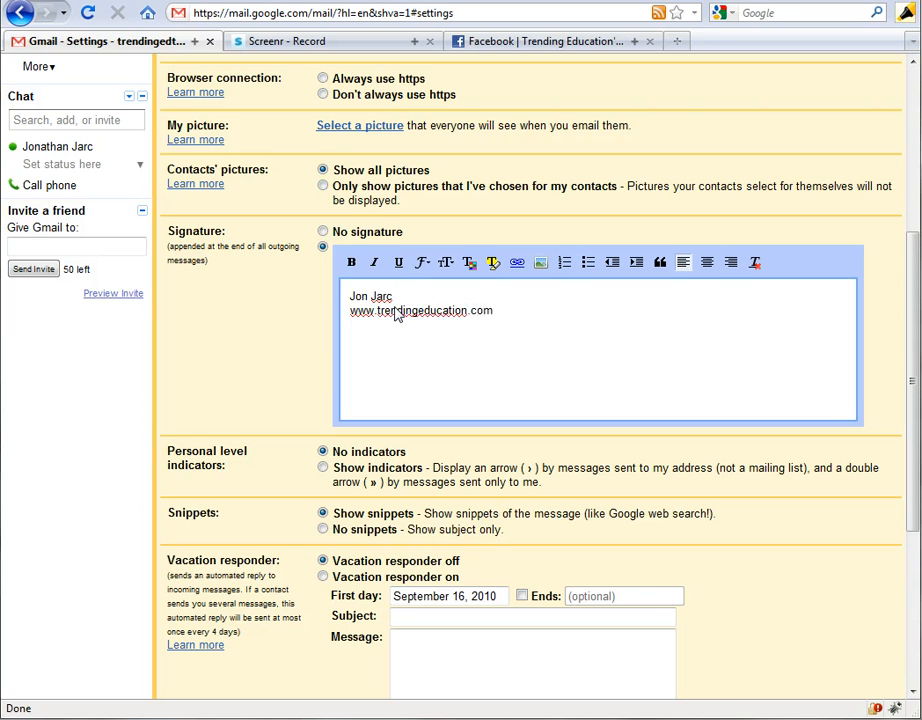
mouse_move(518, 288)
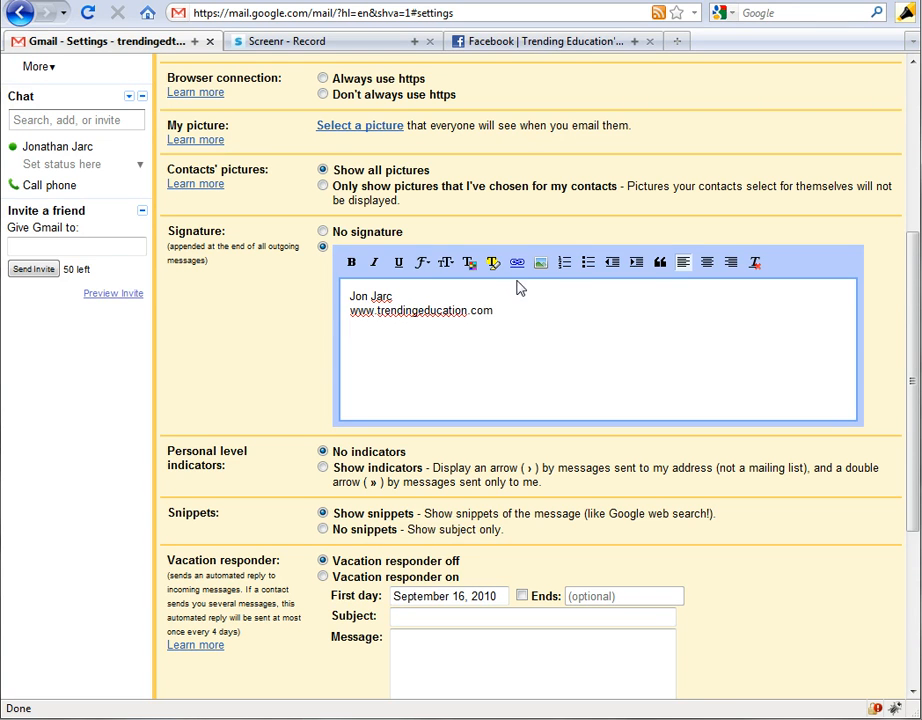
mouse_move(540, 262)
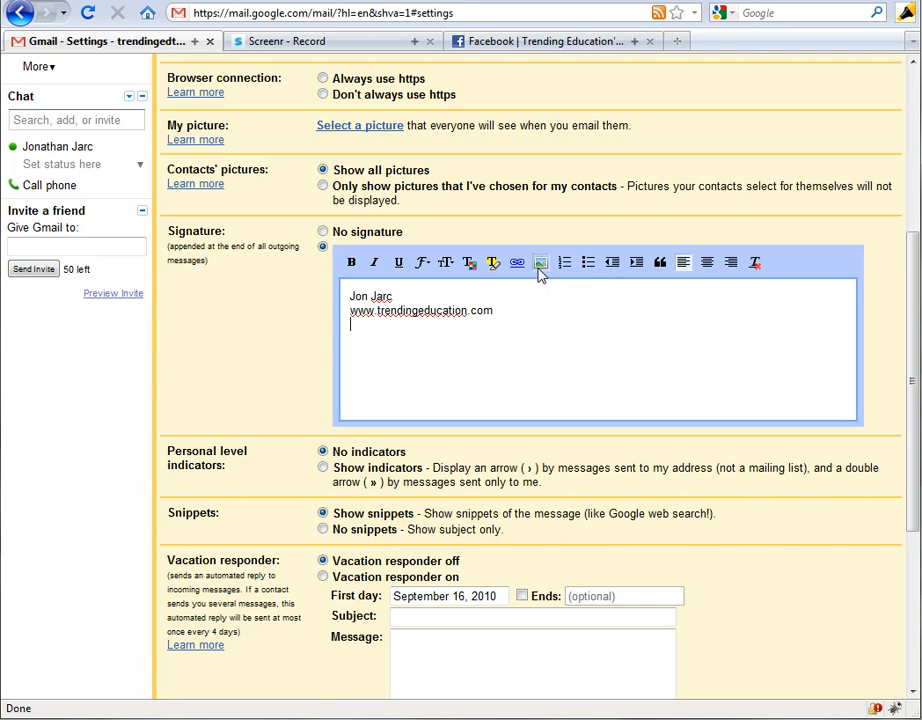
Open the signature's Insert Image prompt, focus the Image URL field, then go to Facebook.
click(540, 262)
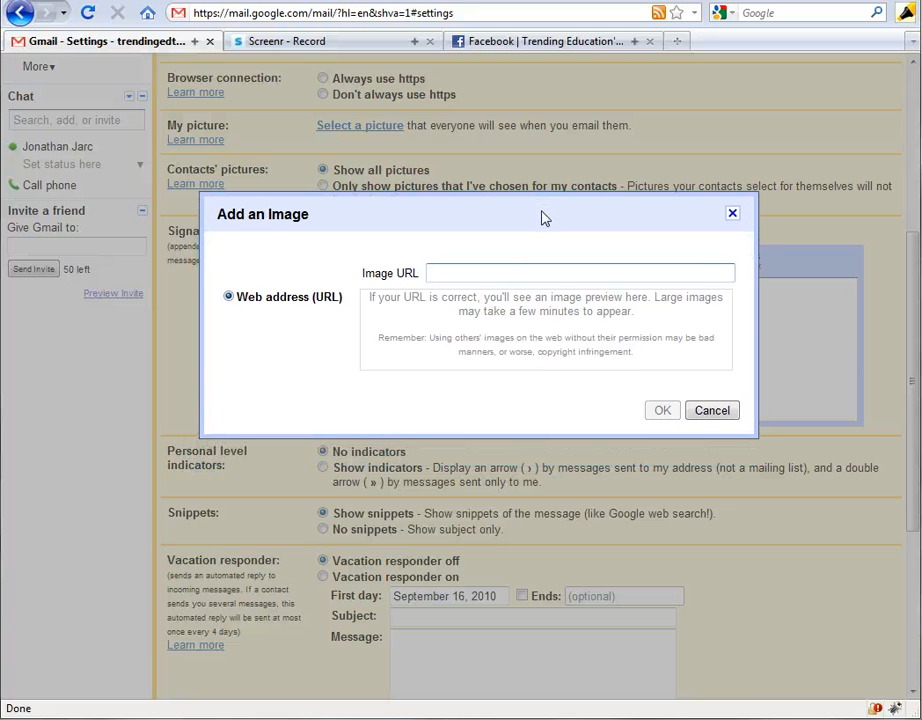
click(580, 272)
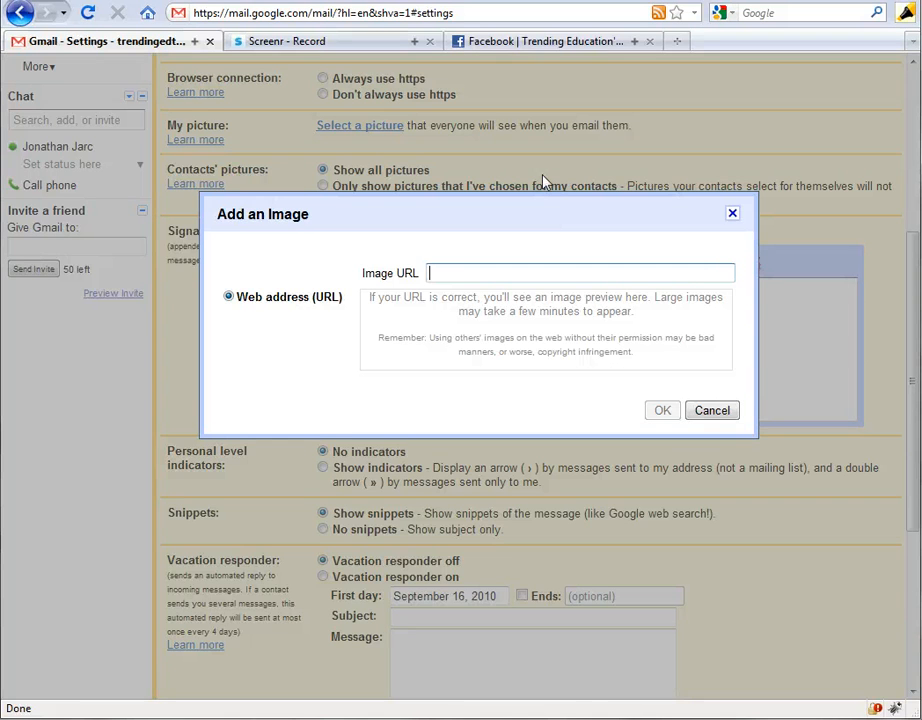
click(548, 41)
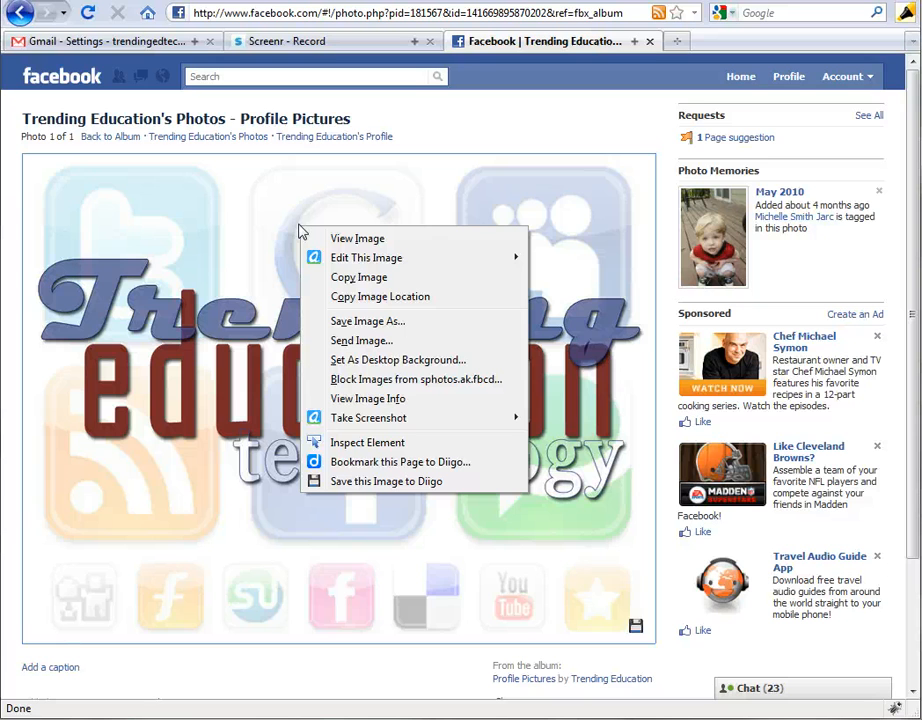
mouse_move(380, 296)
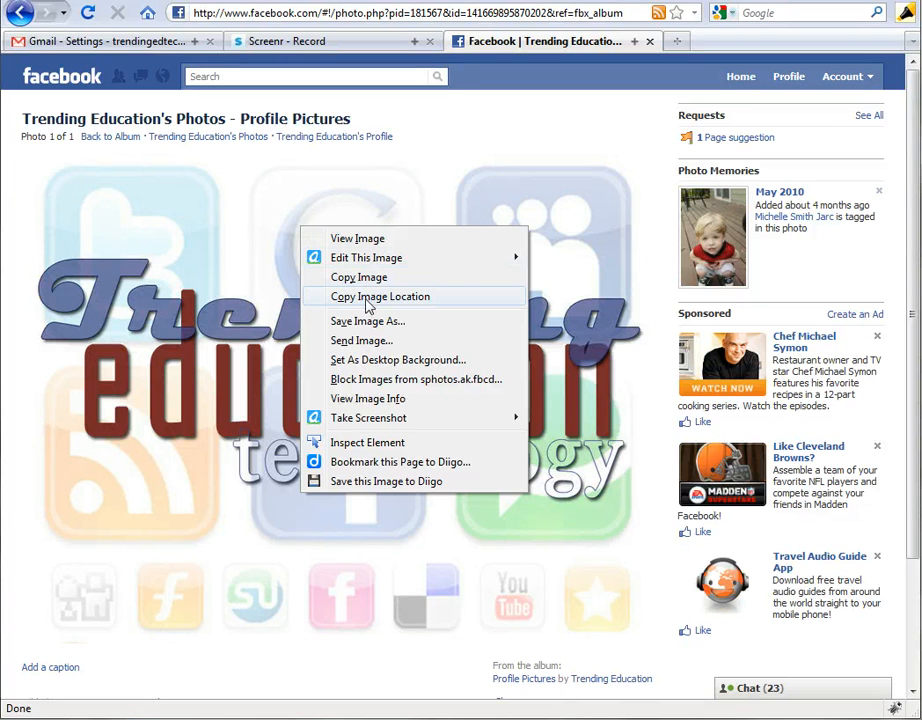
Copy the Trending Education logo's image address on Facebook and return to Gmail.
click(568, 106)
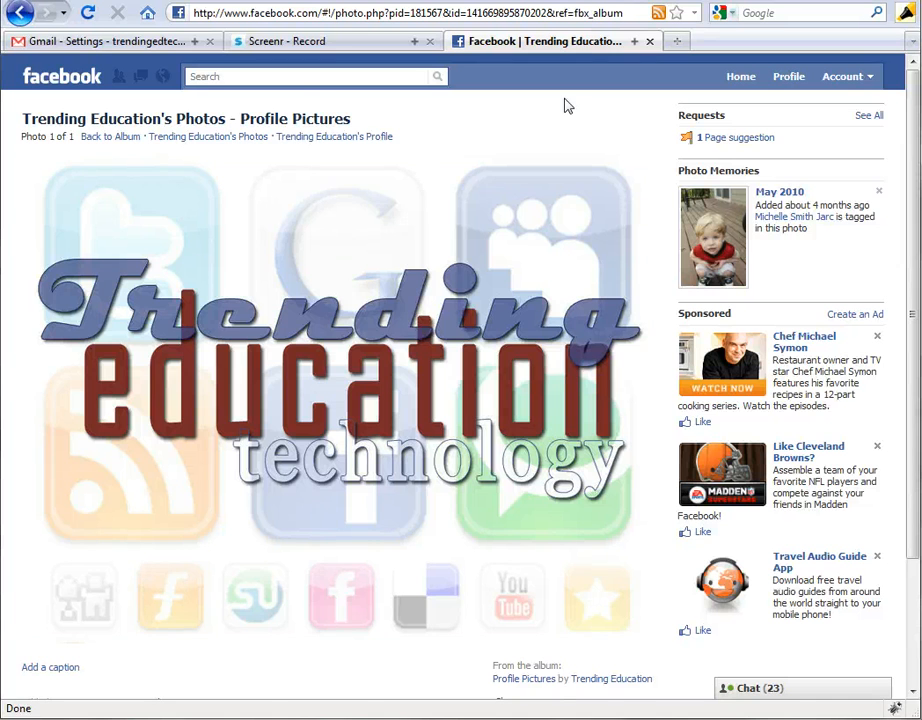
click(100, 41)
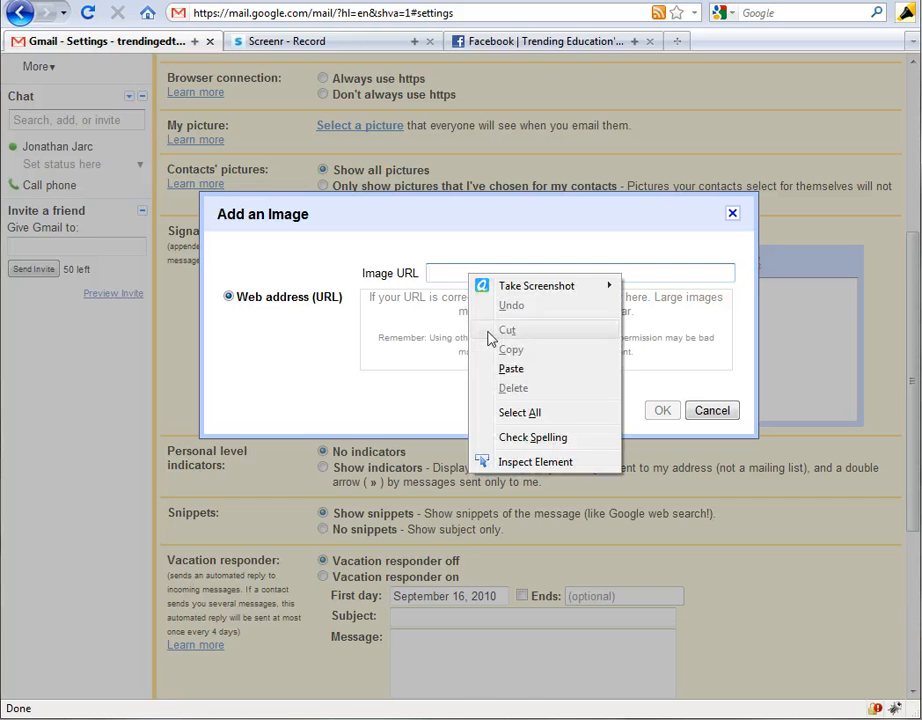
Paste the copied logo address into the Image URL field and confirm the insertion.
click(511, 368)
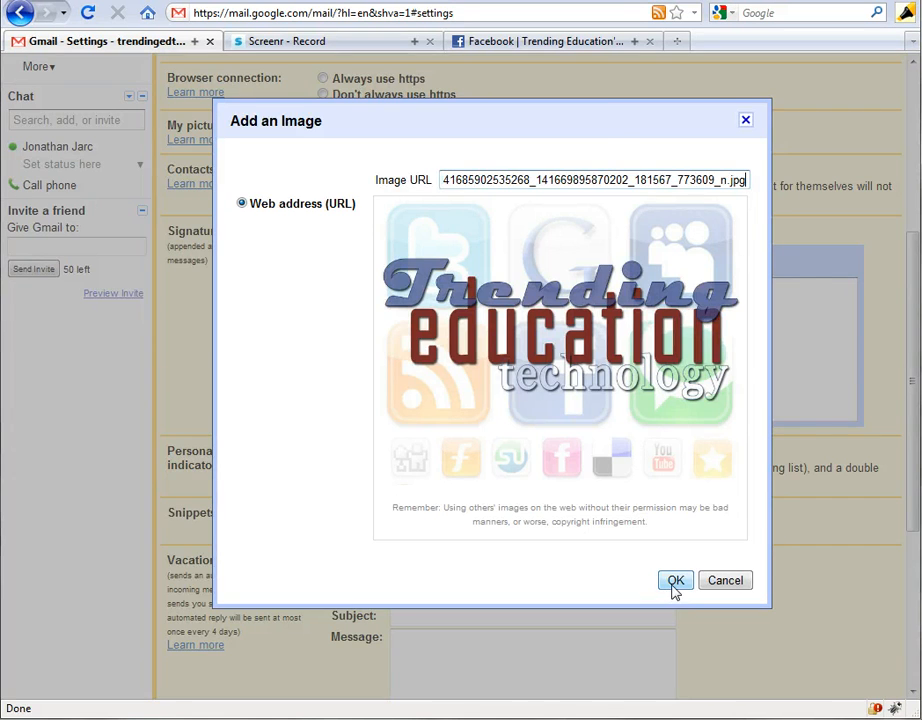
click(675, 580)
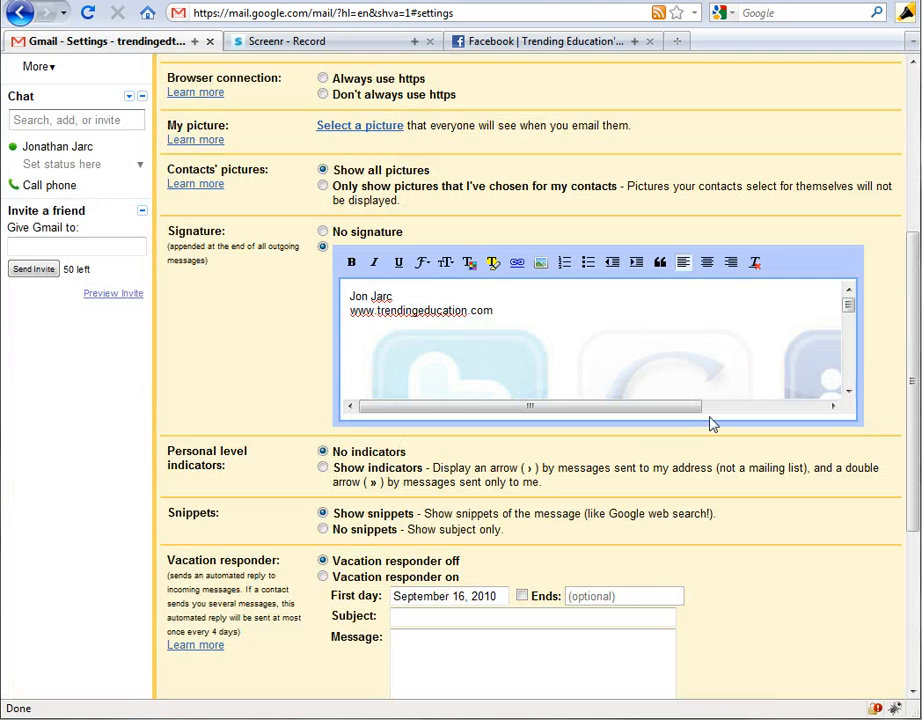
Select the signature logo and set it to Medium size, briefly trying Small.
click(597, 355)
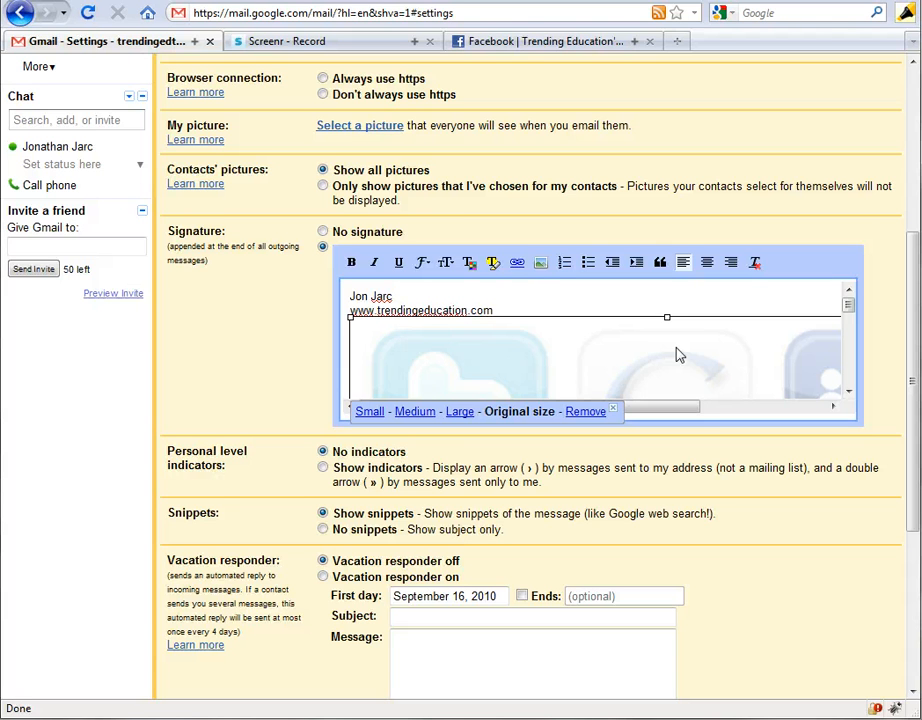
mouse_move(444, 388)
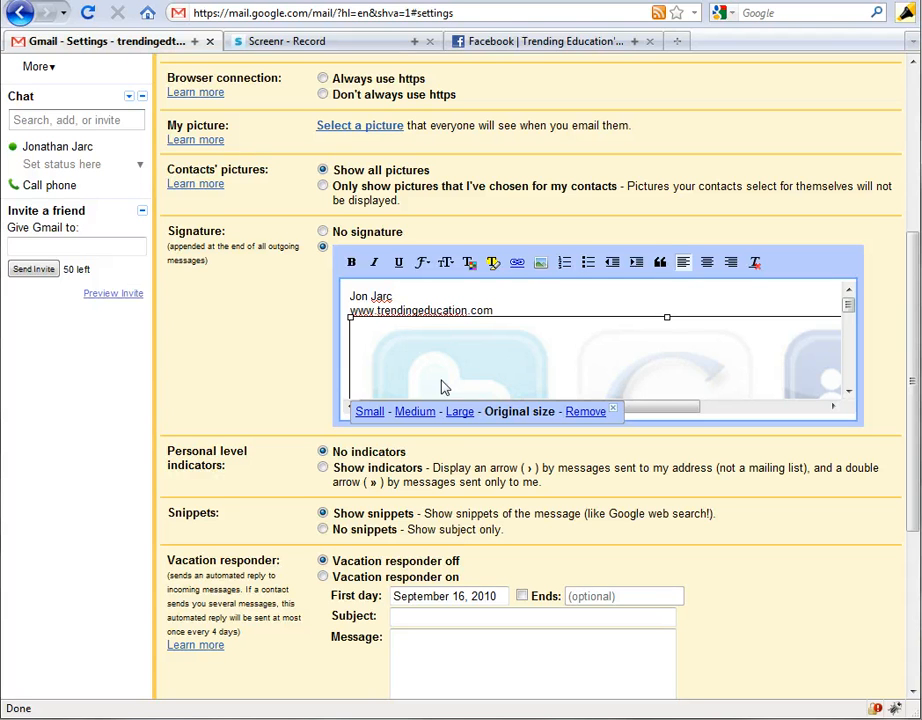
click(414, 411)
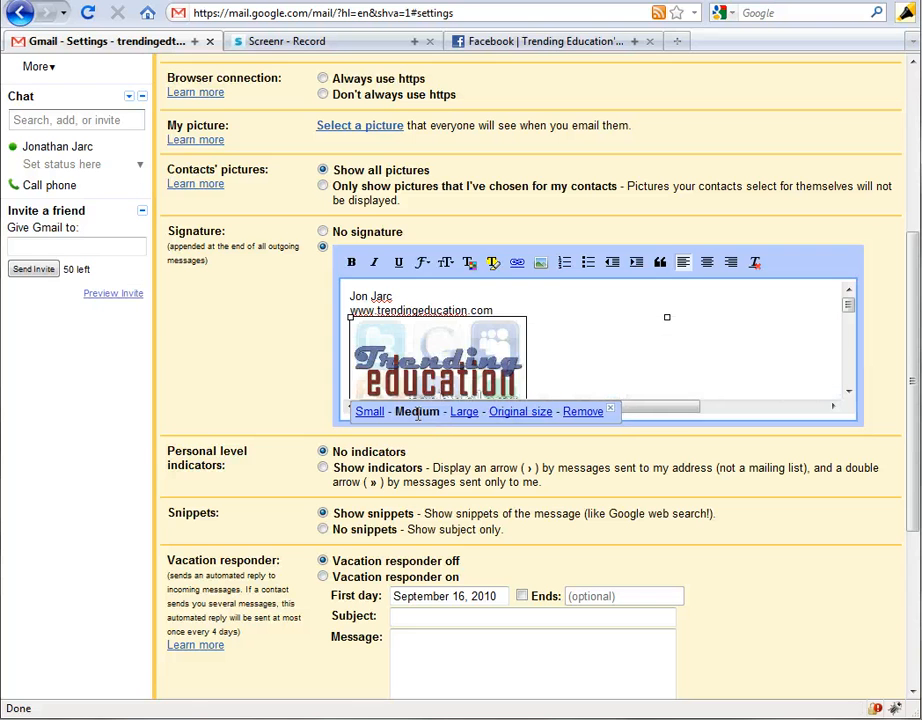
click(368, 411)
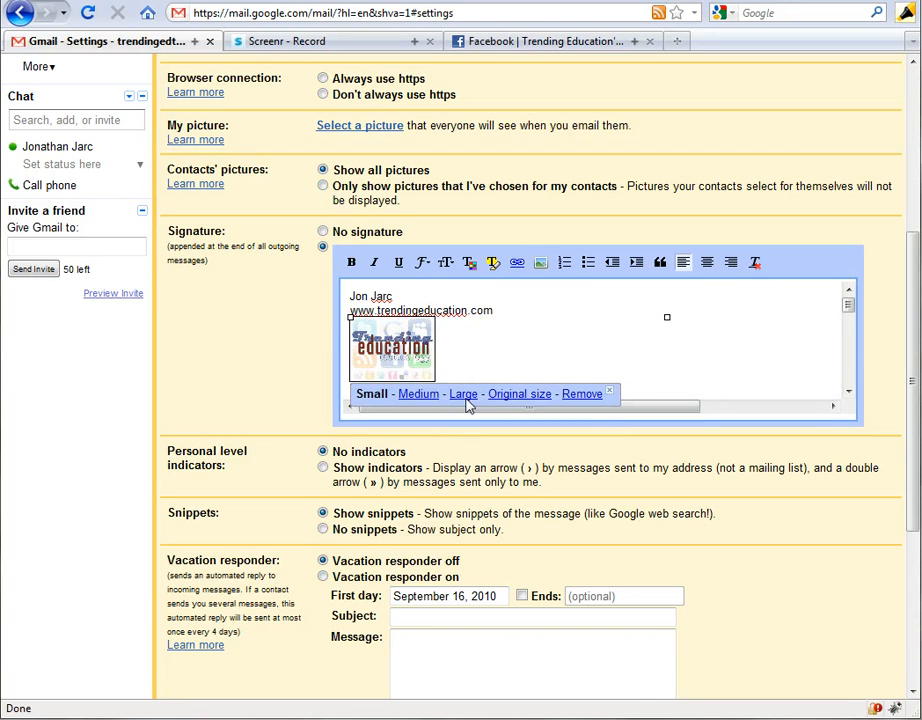
click(463, 393)
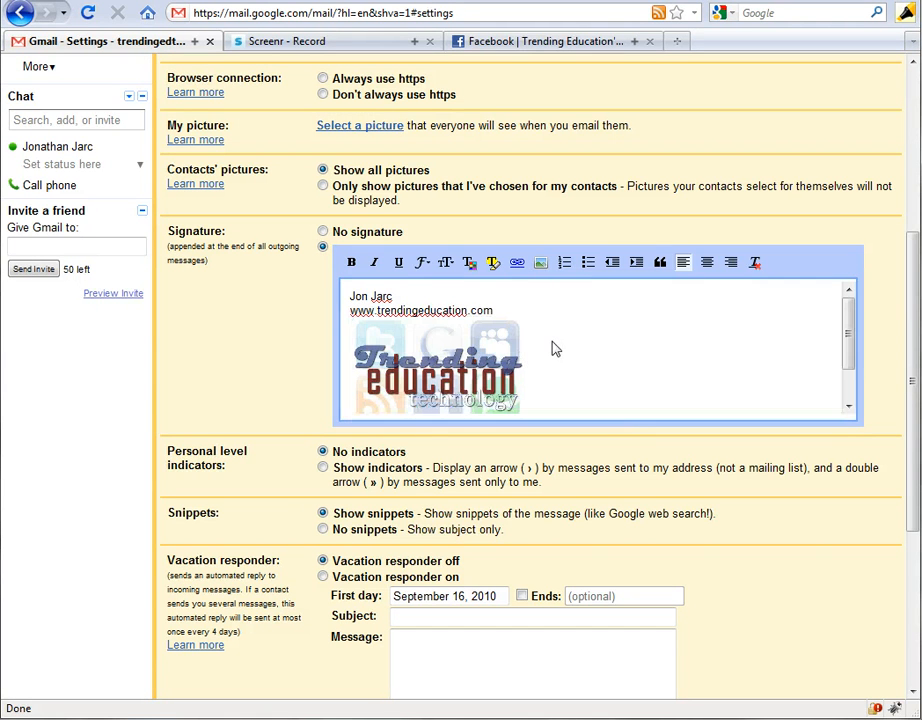
Scroll to the bottom of General settings and save the signature changes.
scroll(down, 3)
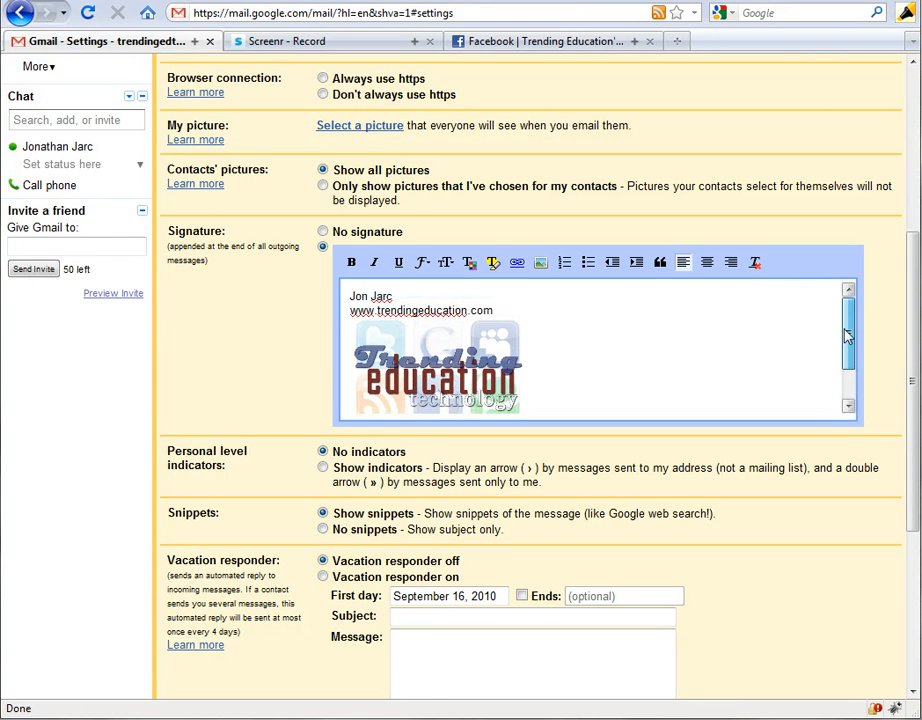
scroll(down, 3)
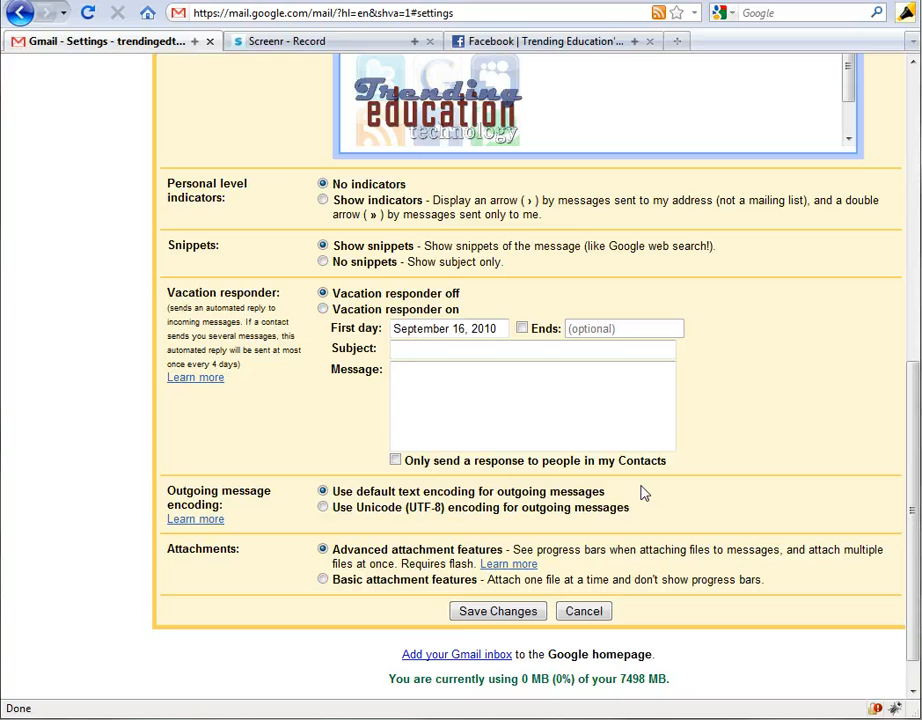
click(497, 611)
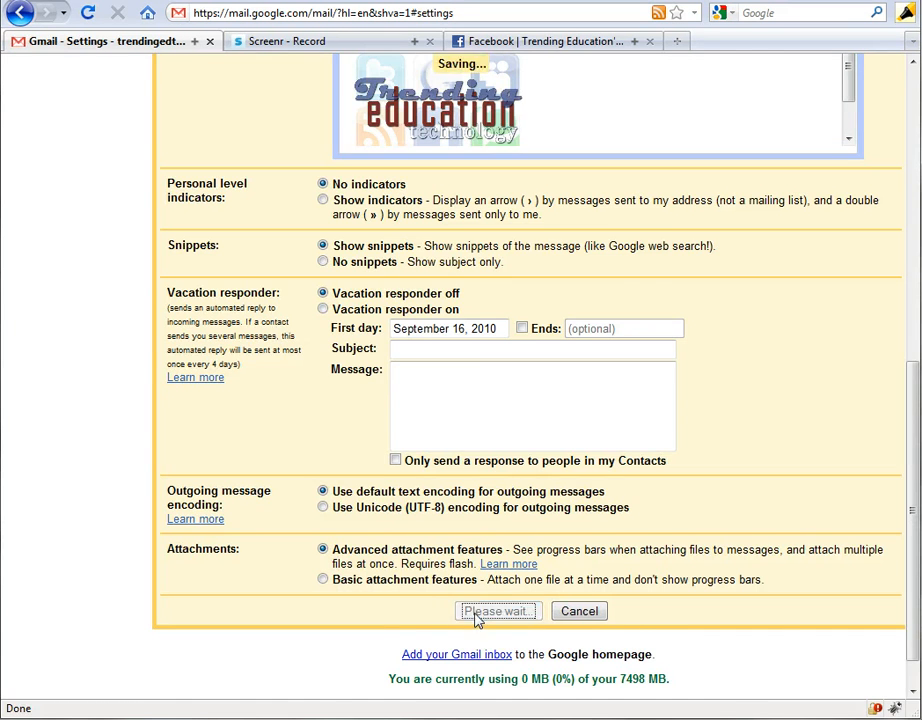
click(497, 611)
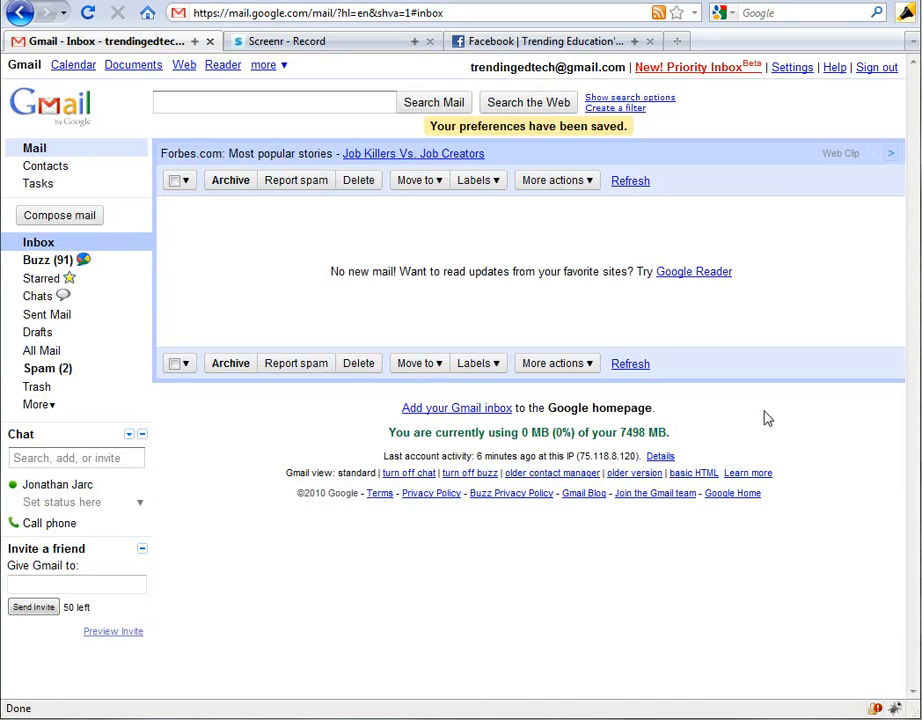
mouse_move(792, 67)
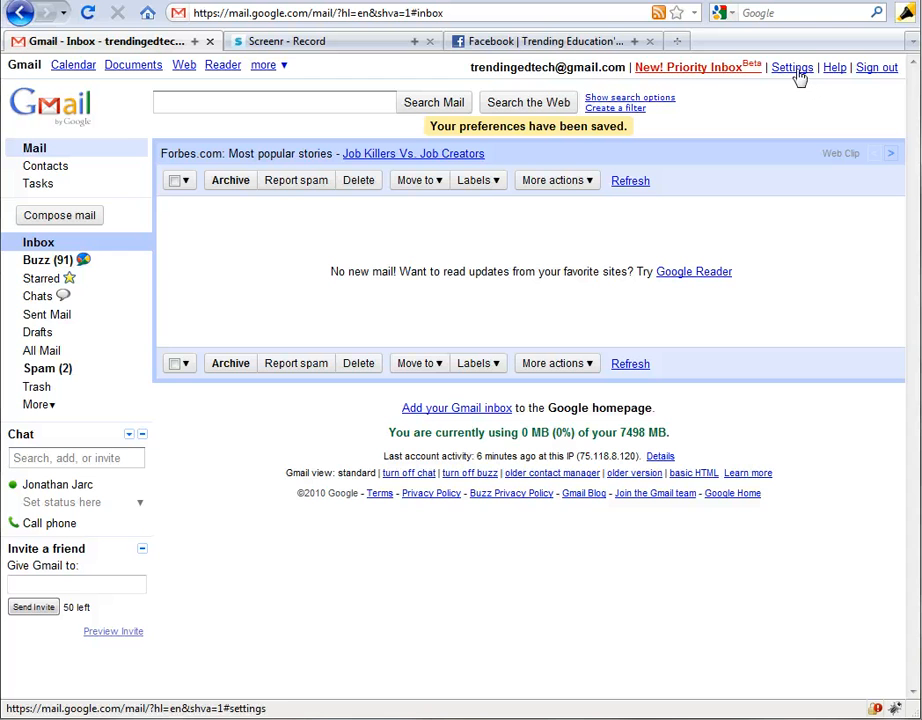
Reopen Gmail settings and scroll down toward the Signature section.
click(792, 67)
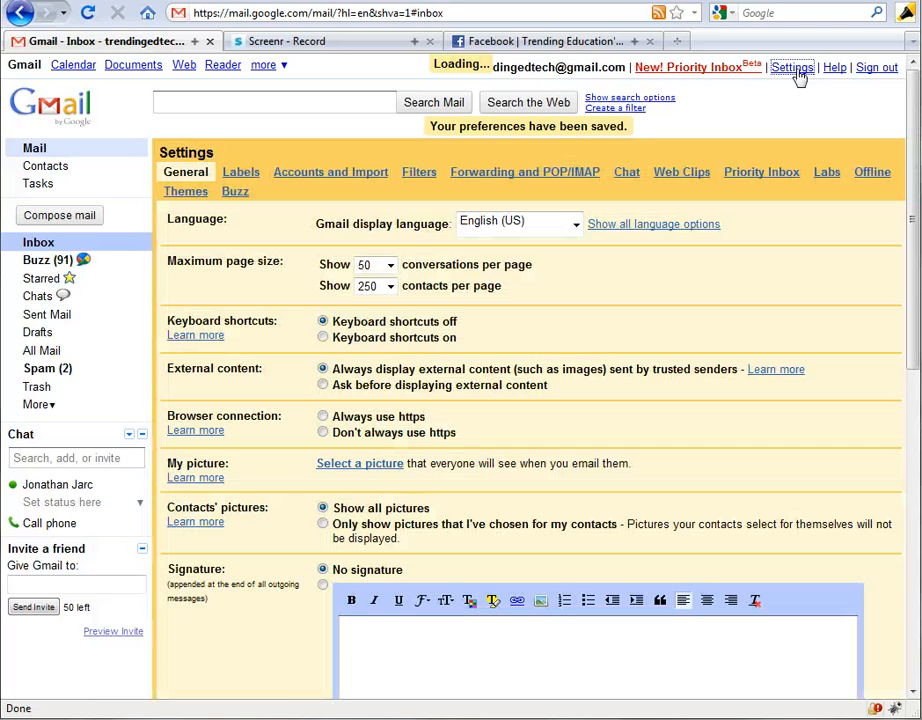
scroll(down, 3)
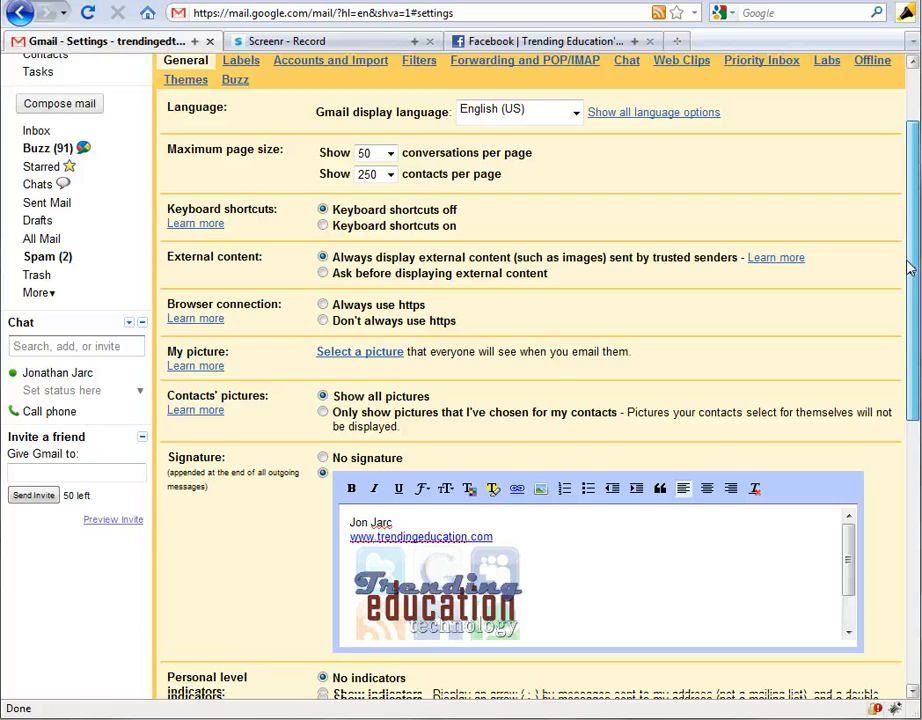
scroll(down, 3)
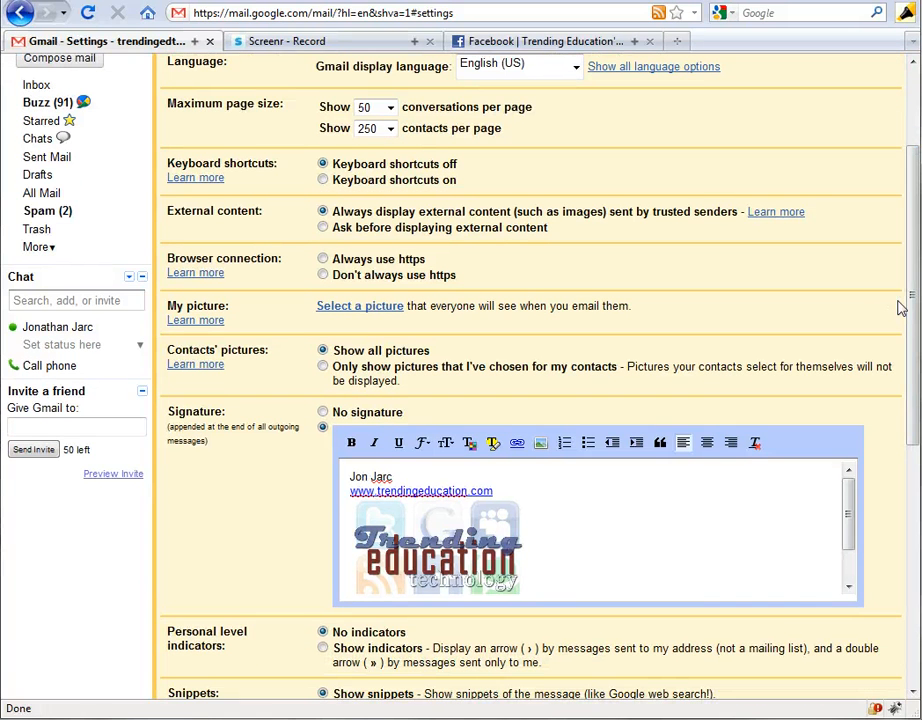
scroll(down, 3)
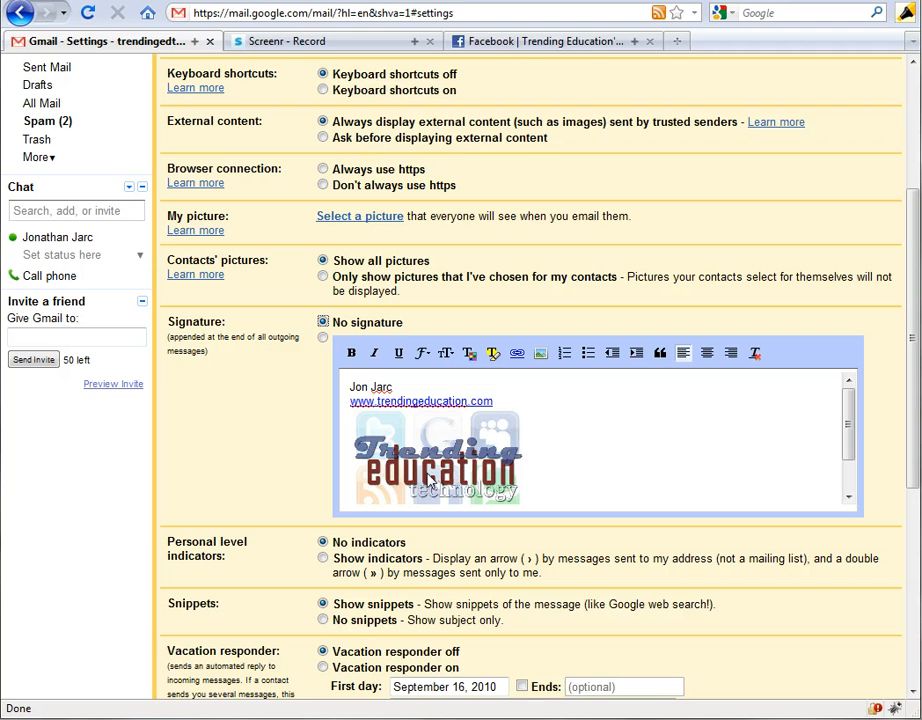
Save the No signature setting from the bottom of the General settings page.
scroll(down, 3)
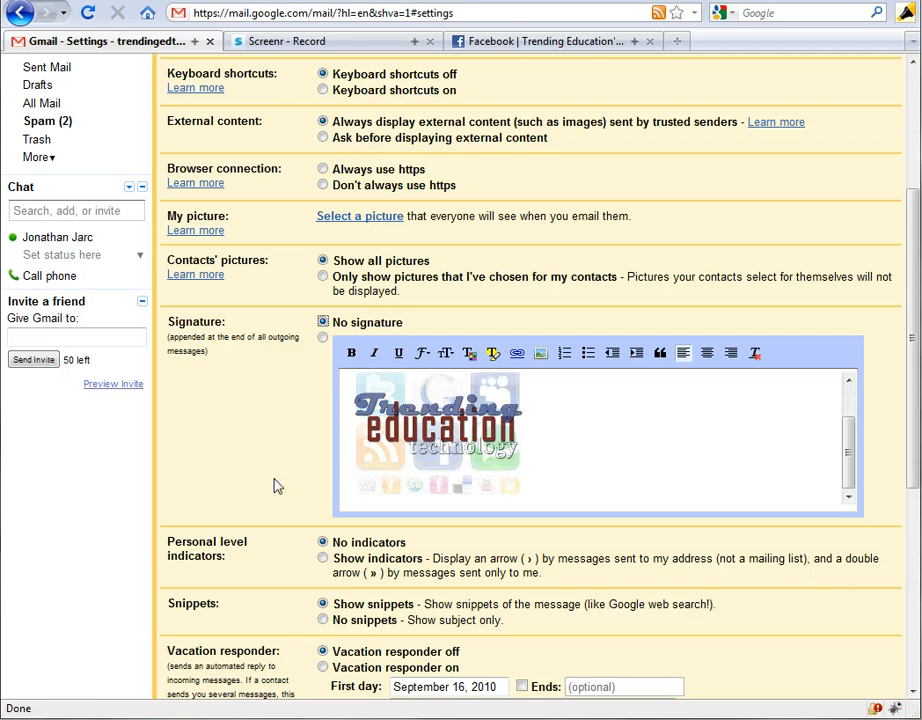
scroll(down, 3)
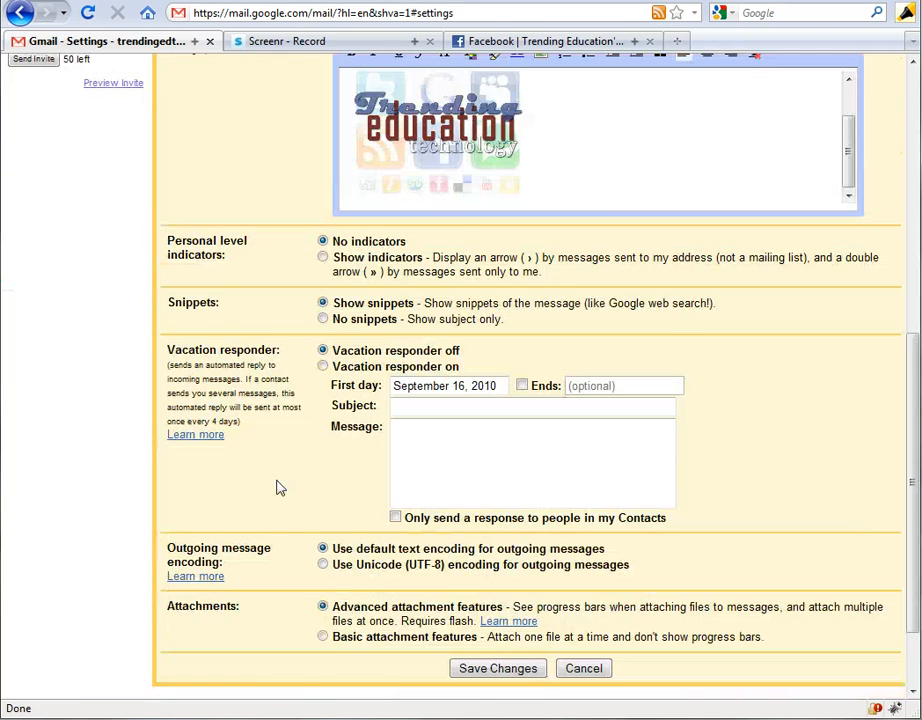
click(497, 668)
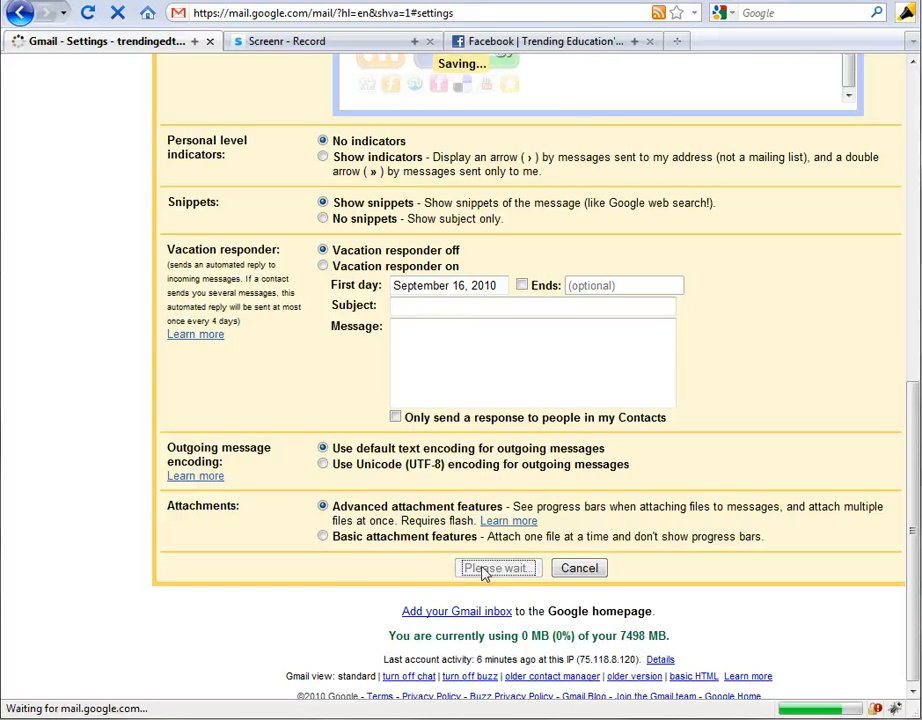
click(497, 568)
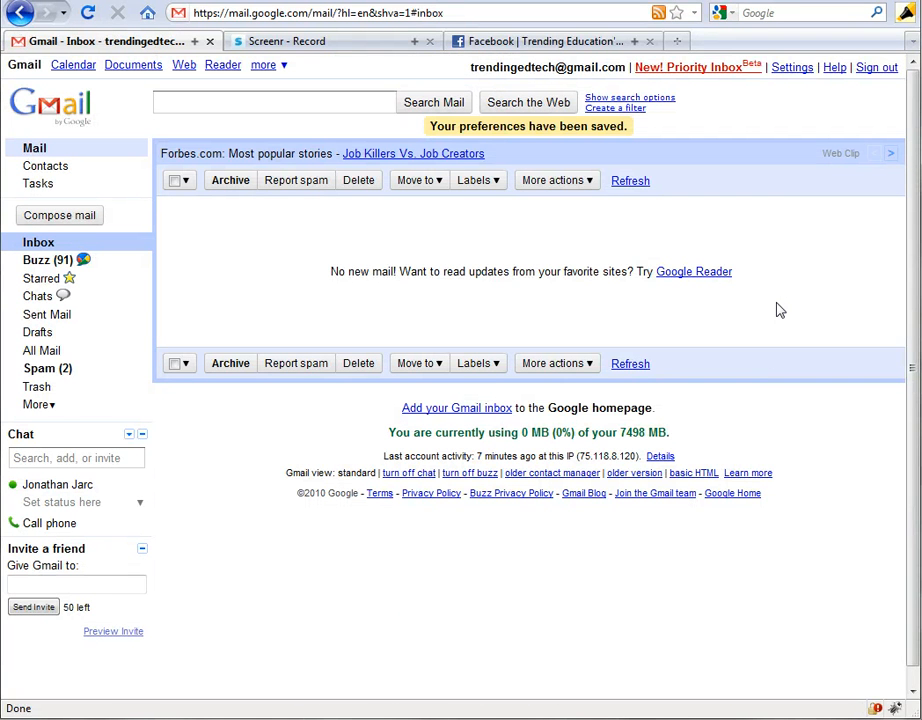